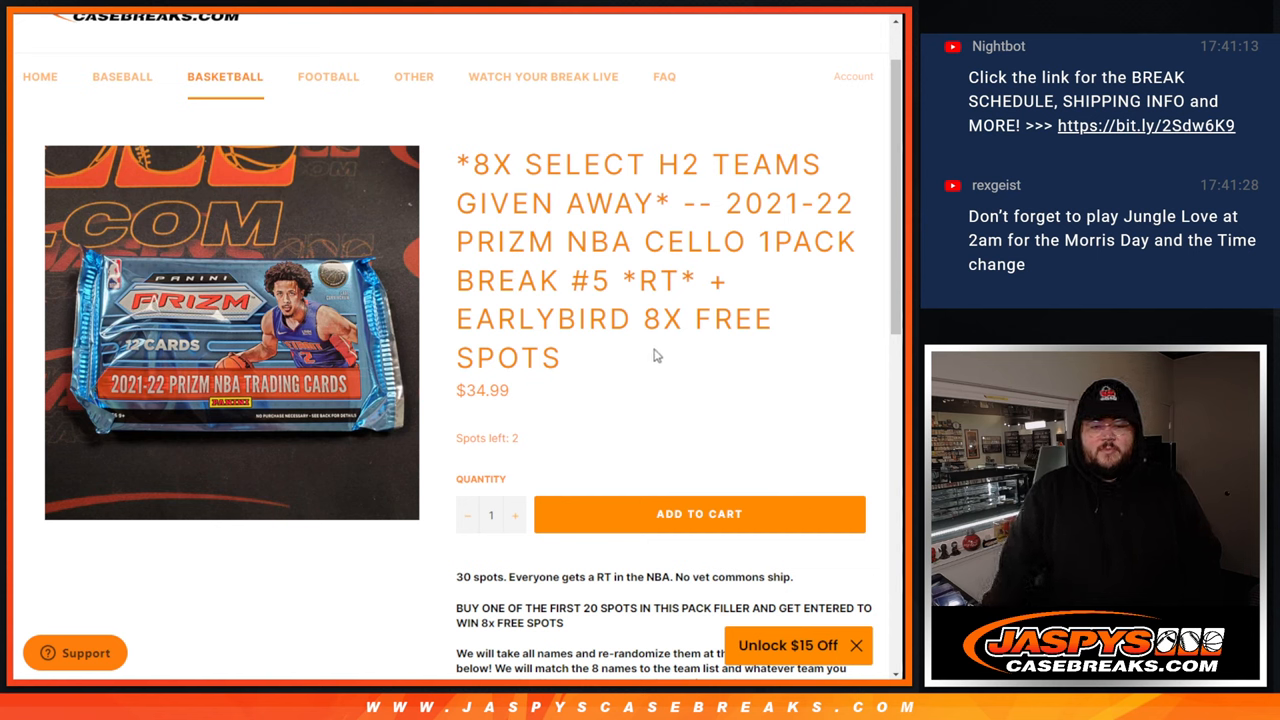
# Scroll the Prizm cello break listing, then move to the RANDOM.ORG list randomizer with entrants' names.
pyautogui.scroll(-3)
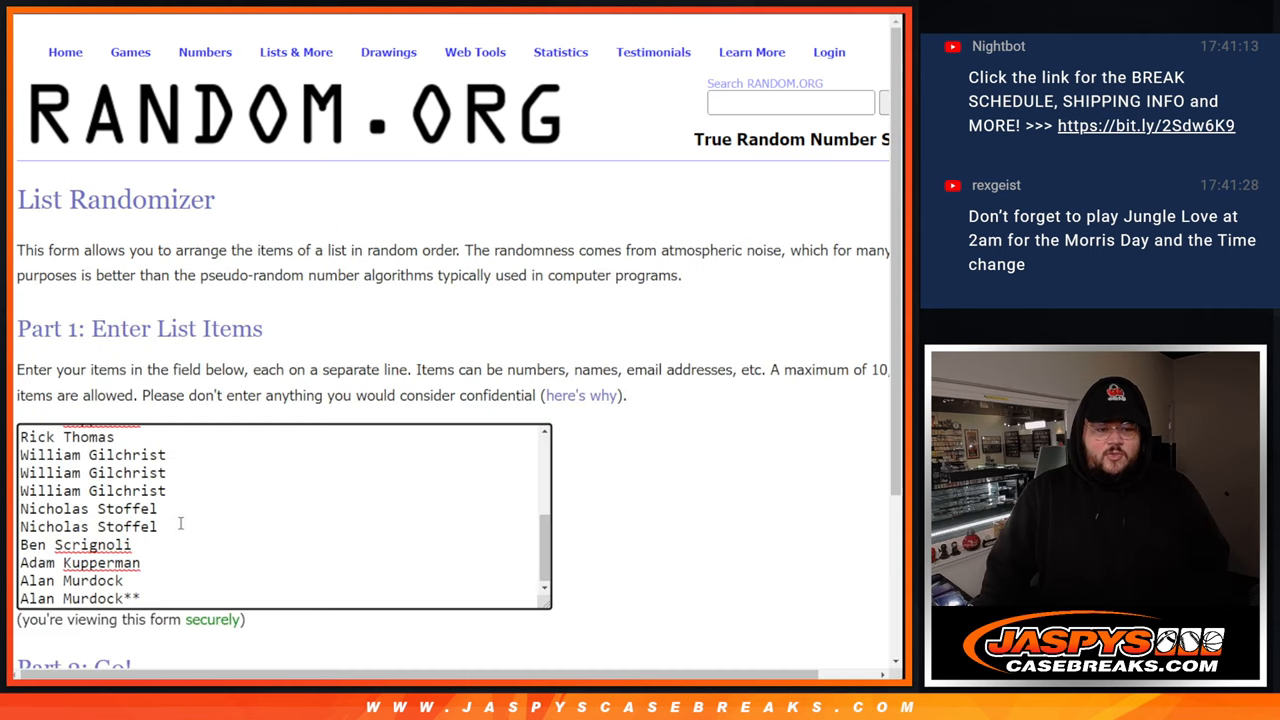
# Move through the RANDOM.ORG tabs and return to the Jaspys break listing.
pyautogui.scroll(-3)
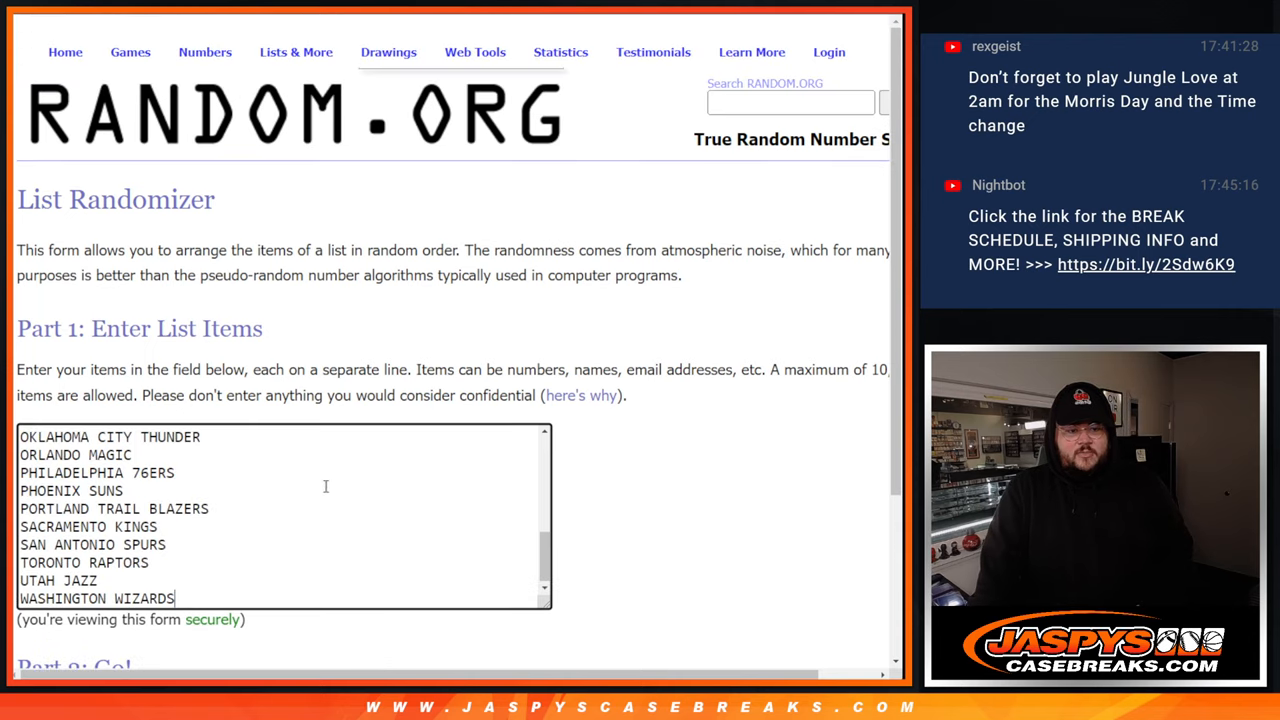
pyautogui.click(474, 52)
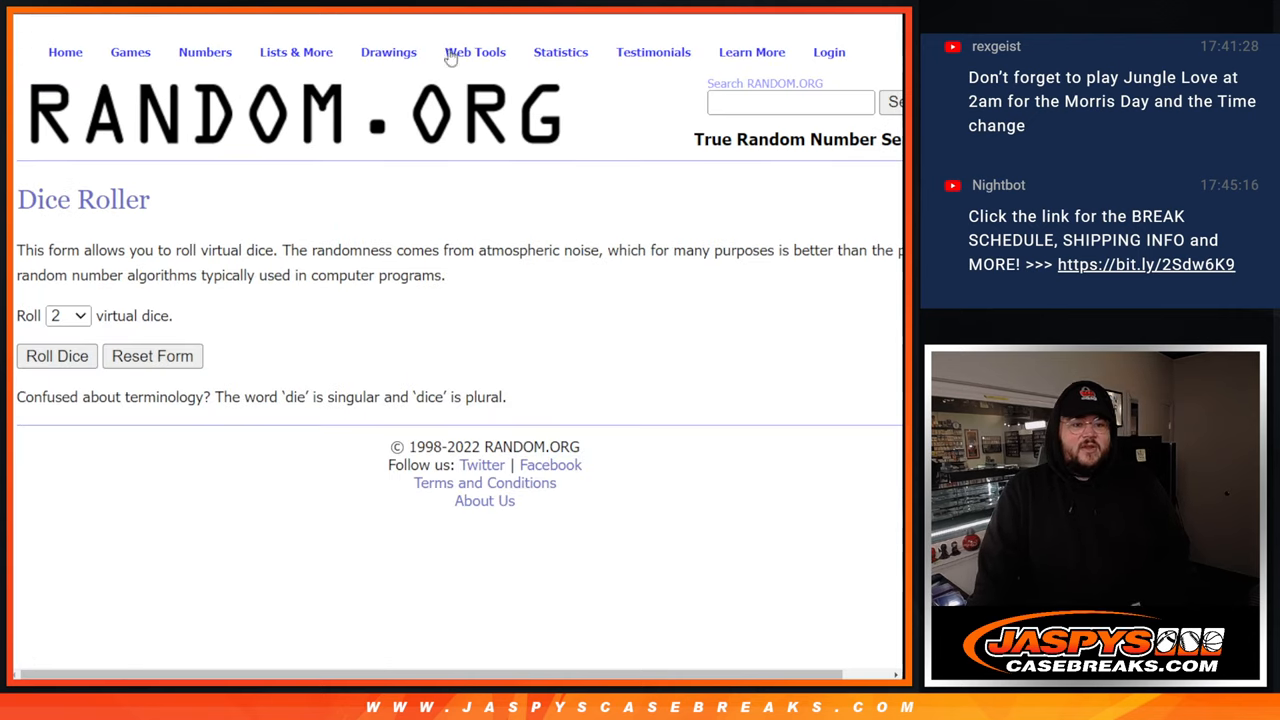
pyautogui.click(296, 52)
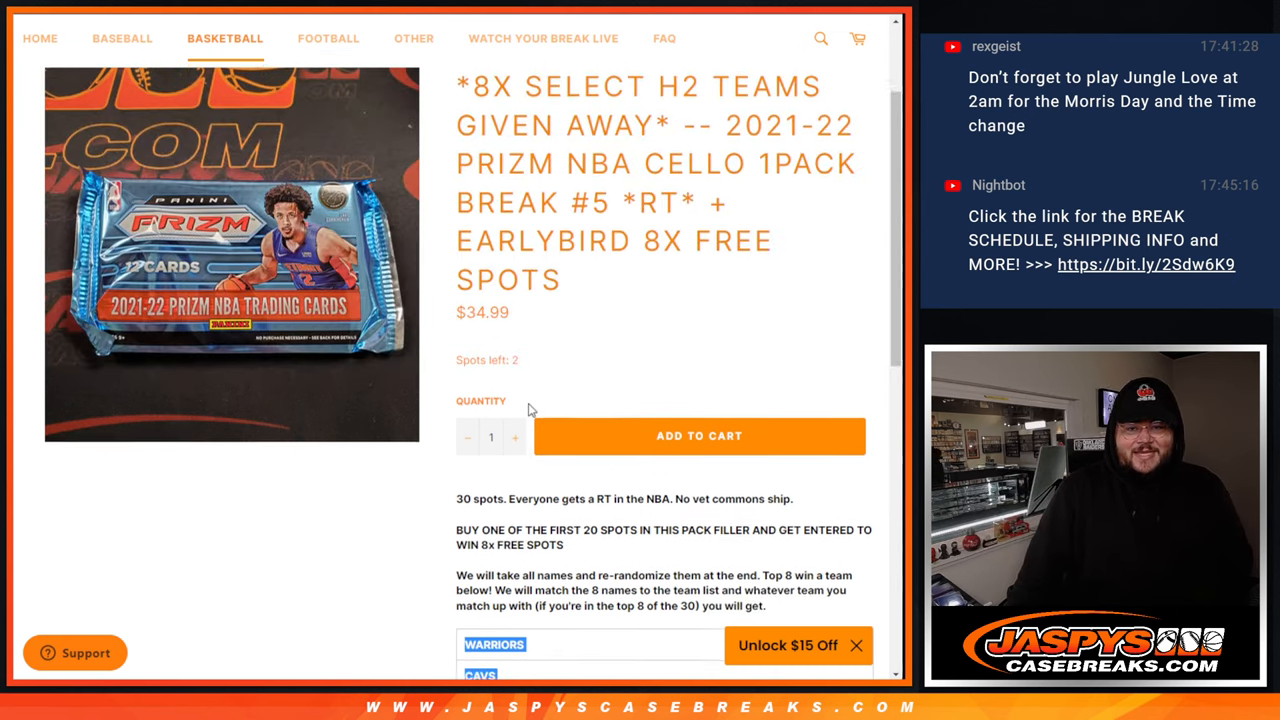
# Scroll through the eight featured giveaway teams, then switch to the RANDOM.ORG dice roller.
pyautogui.scroll(-3)
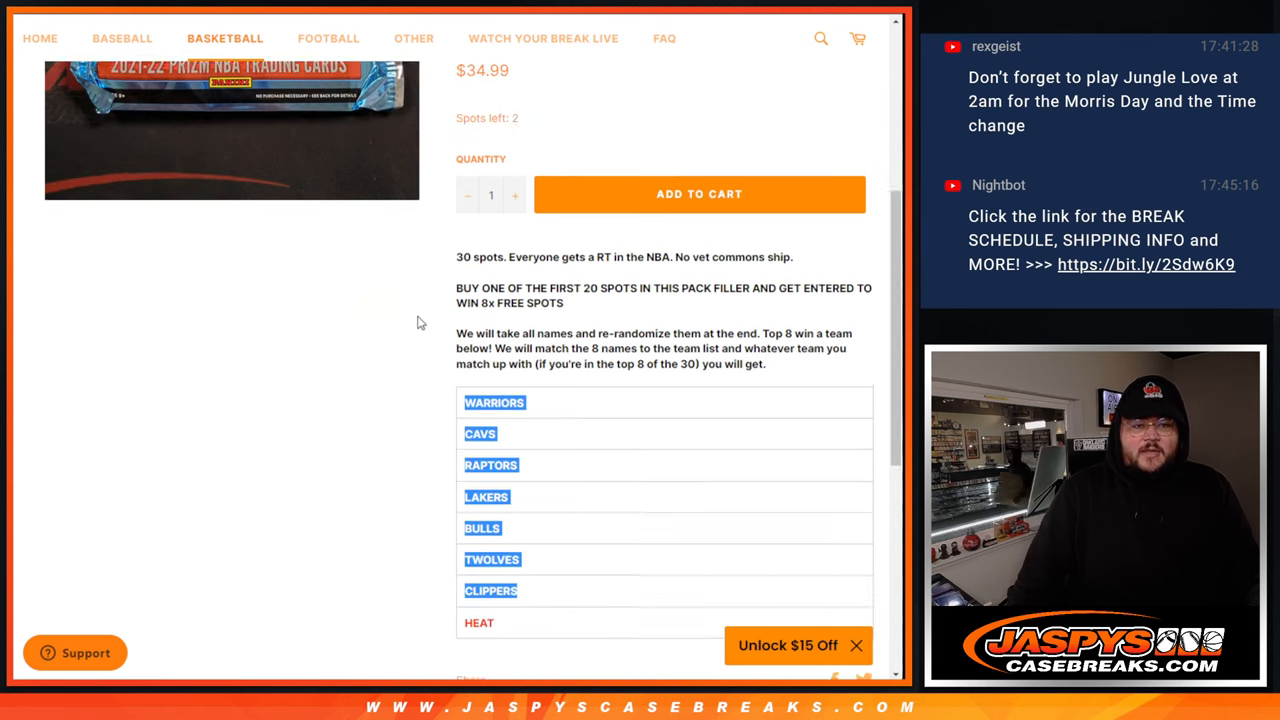
pyautogui.scroll(3)
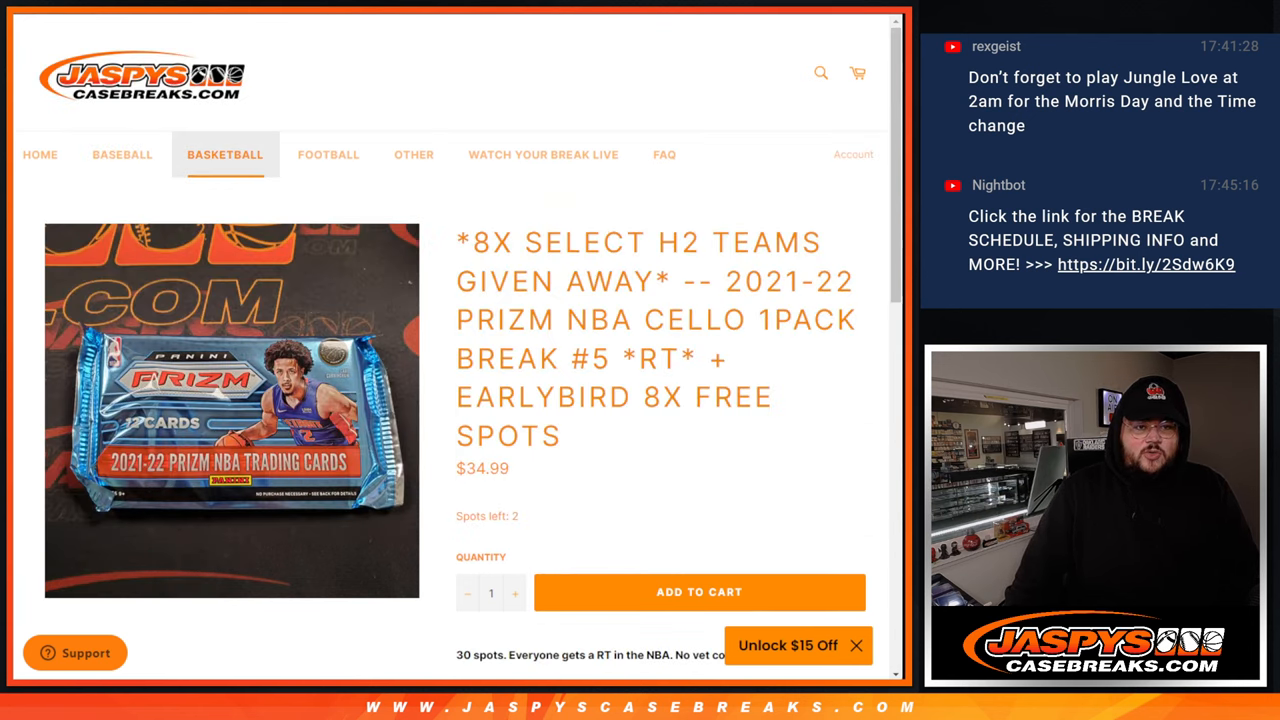
pyautogui.click(225, 154)
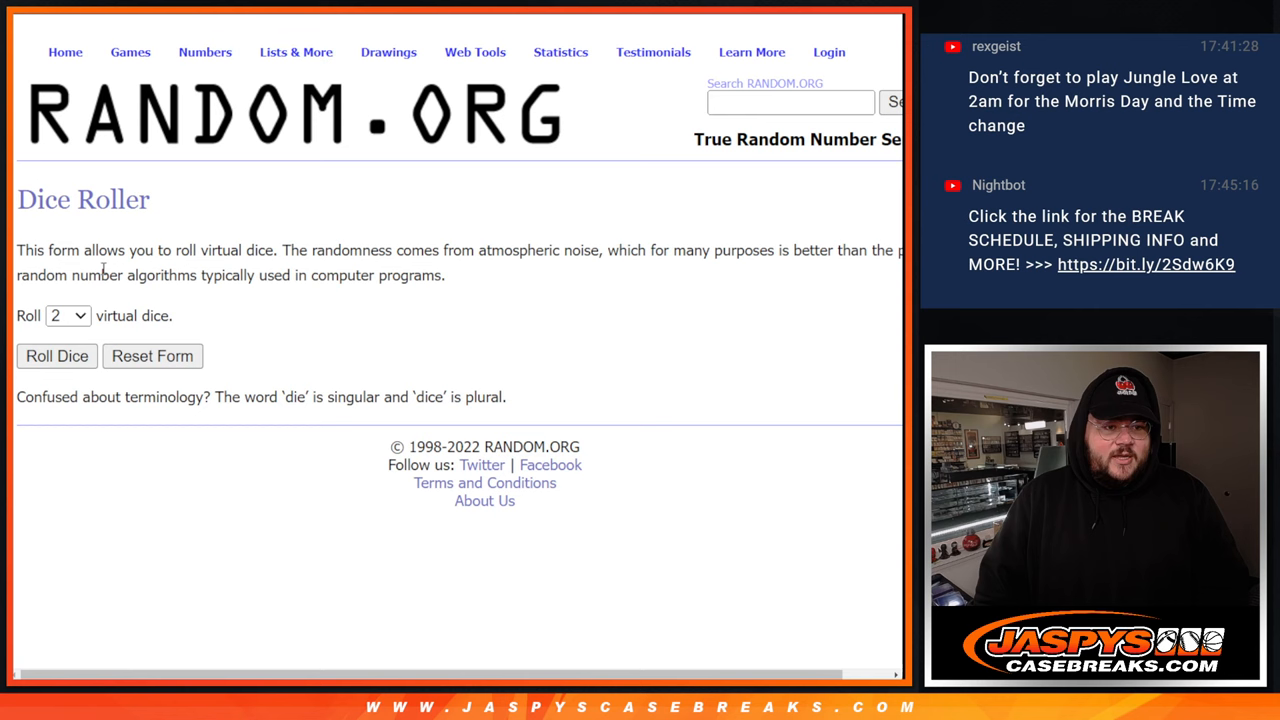
# Randomize the entrant names once and go back to the editable list form.
pyautogui.click(57, 356)
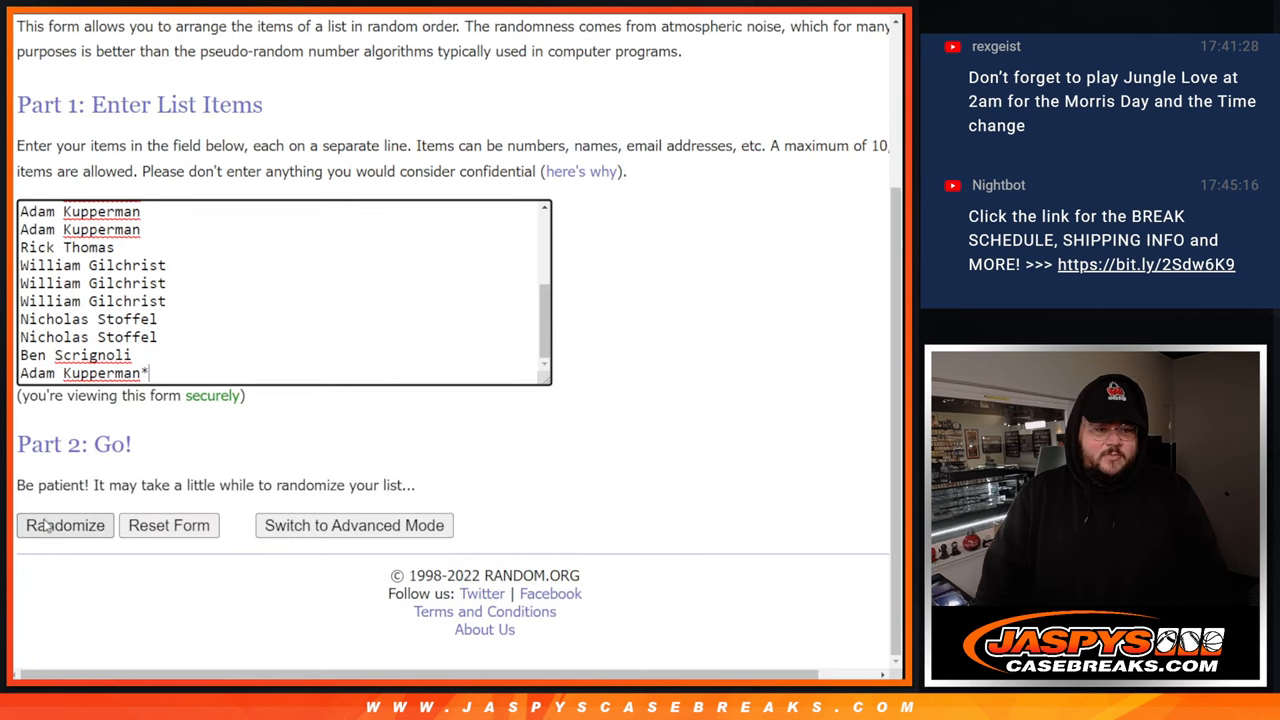
pyautogui.click(65, 525)
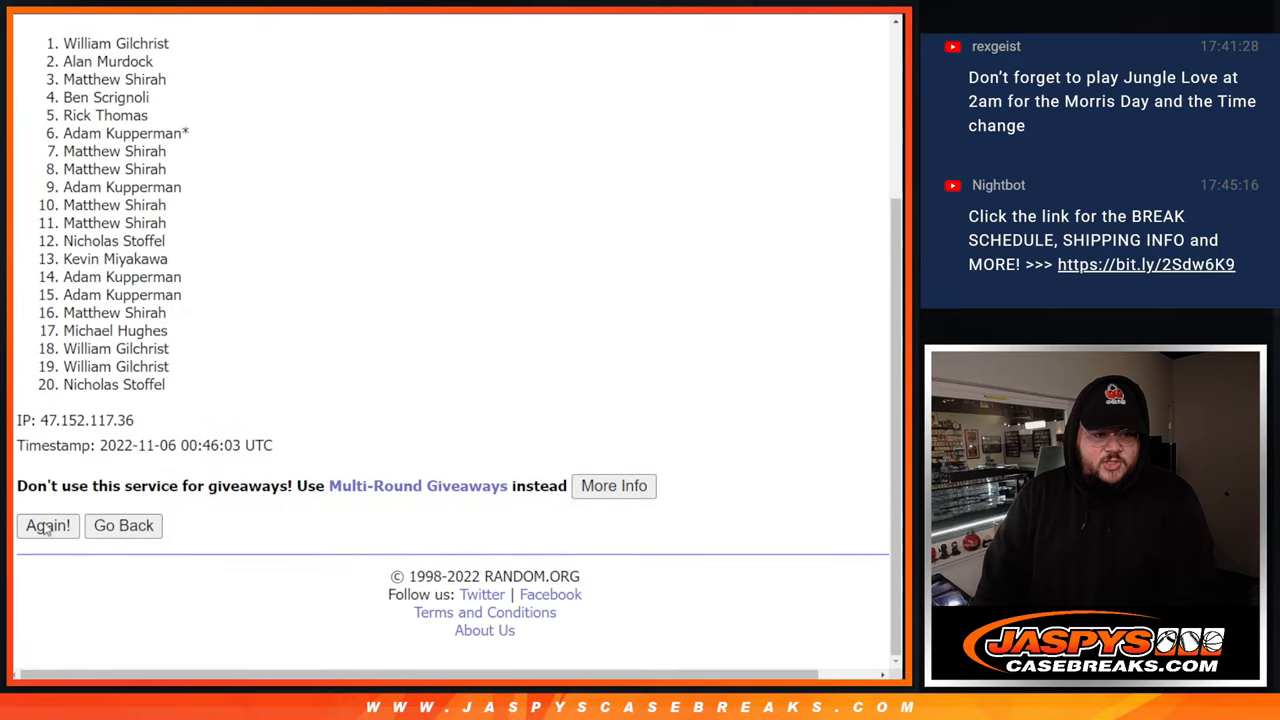
pyautogui.click(47, 525)
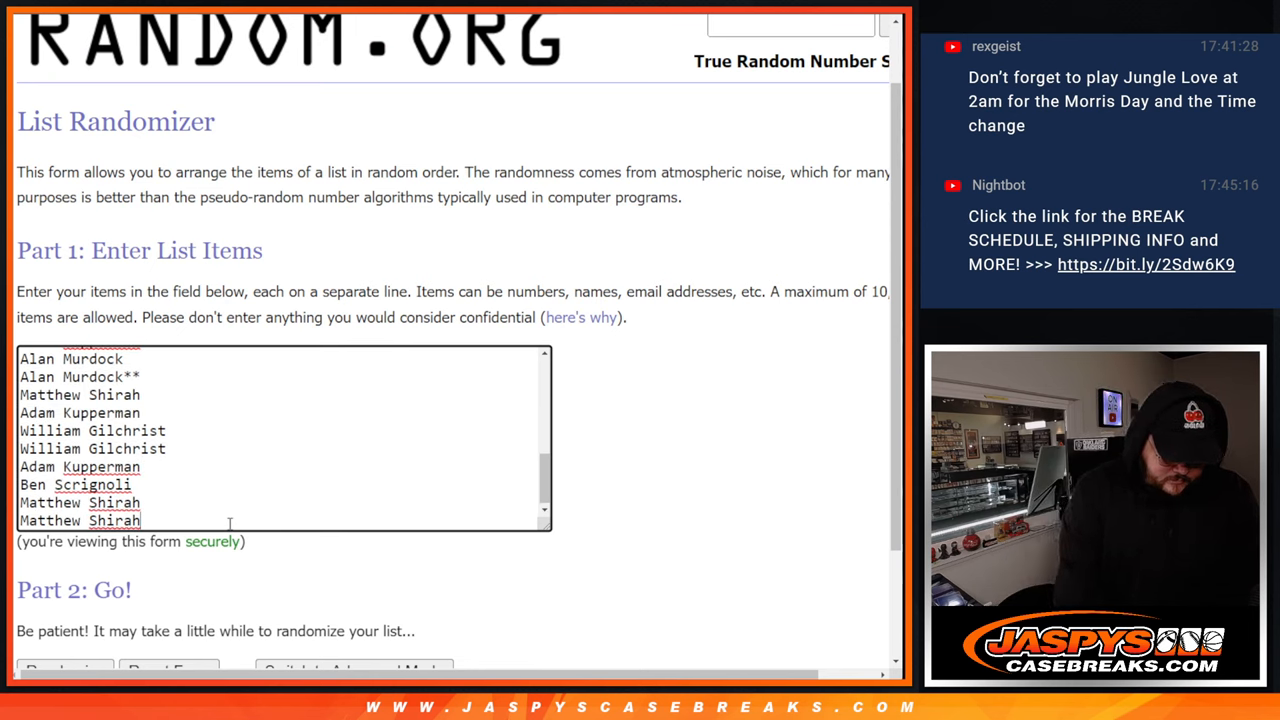
# Add ^^ caret marks after selected entrant names in the list box.
pyautogui.write('^^')
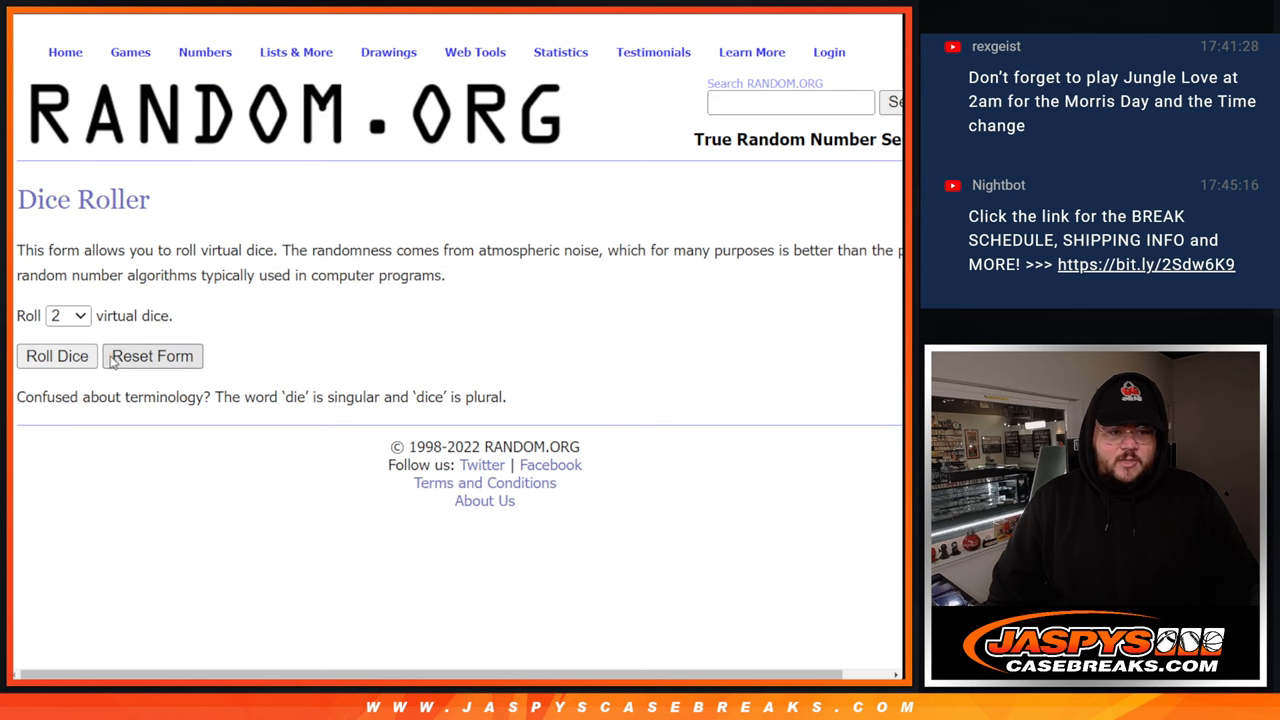
# Randomize the 30 marked entrant names 11 times, then switch to the break's spreadsheet.
pyautogui.click(56, 356)
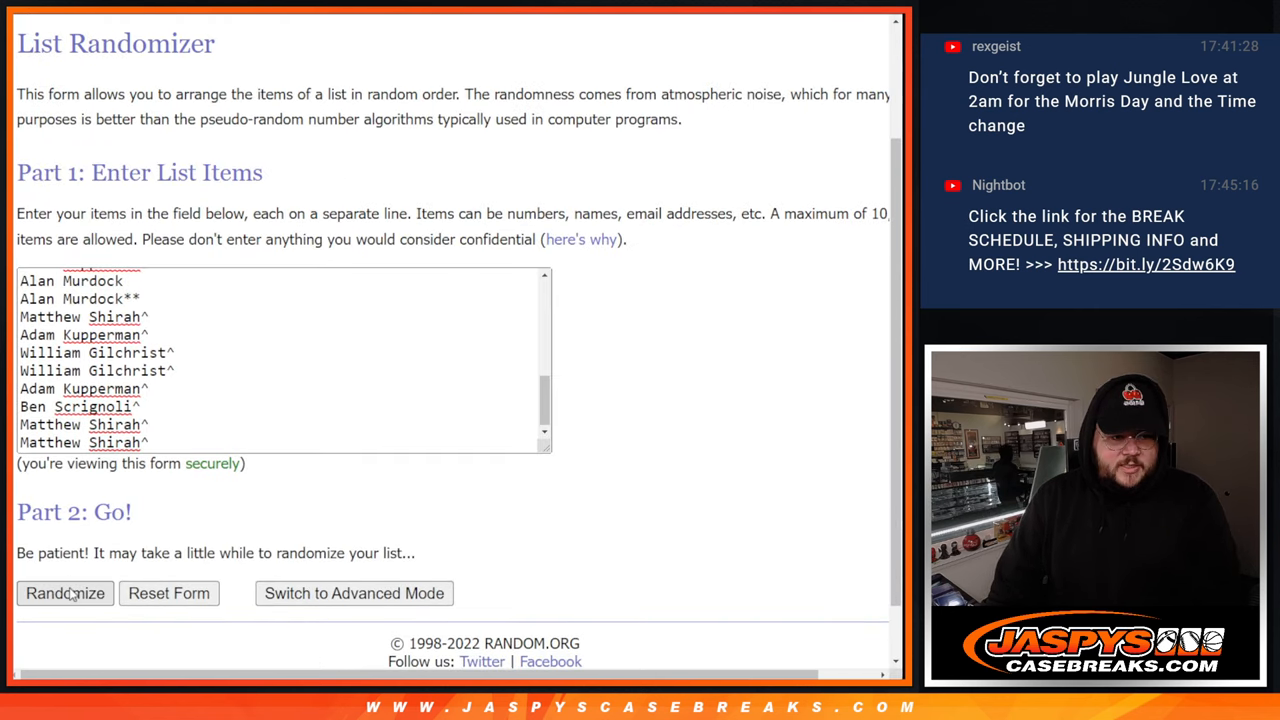
pyautogui.click(65, 593)
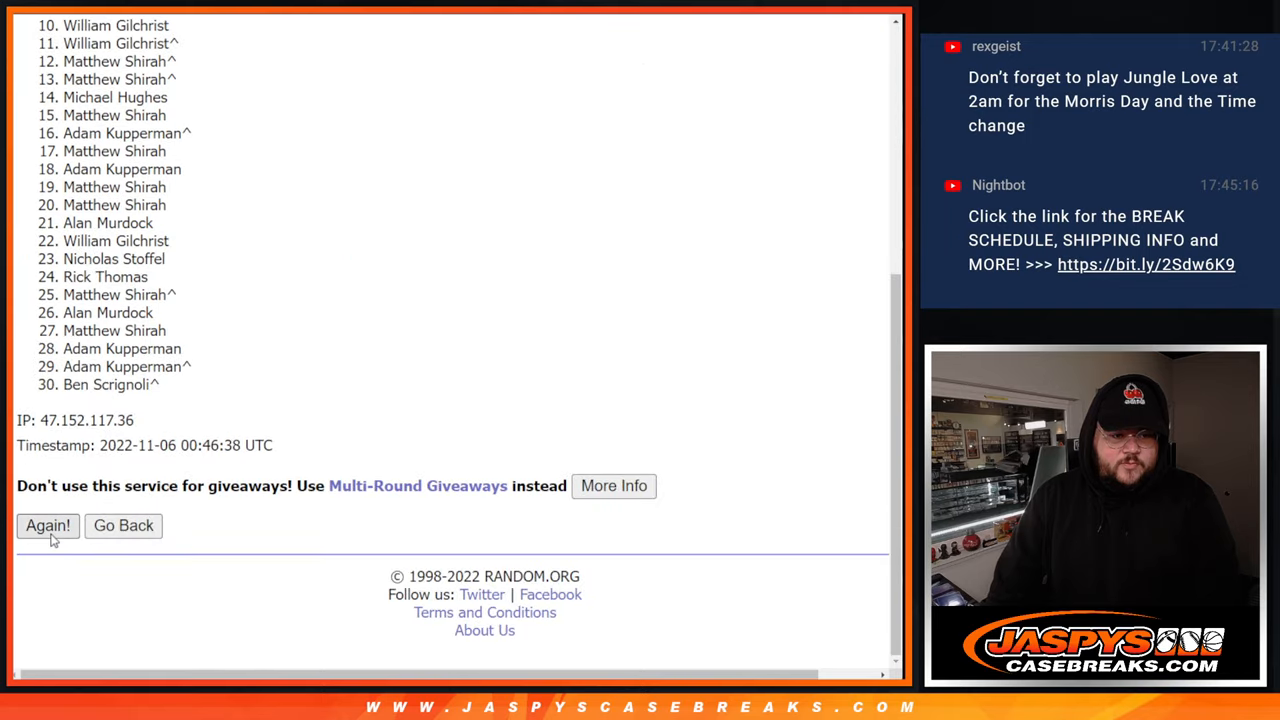
pyautogui.click(47, 525)
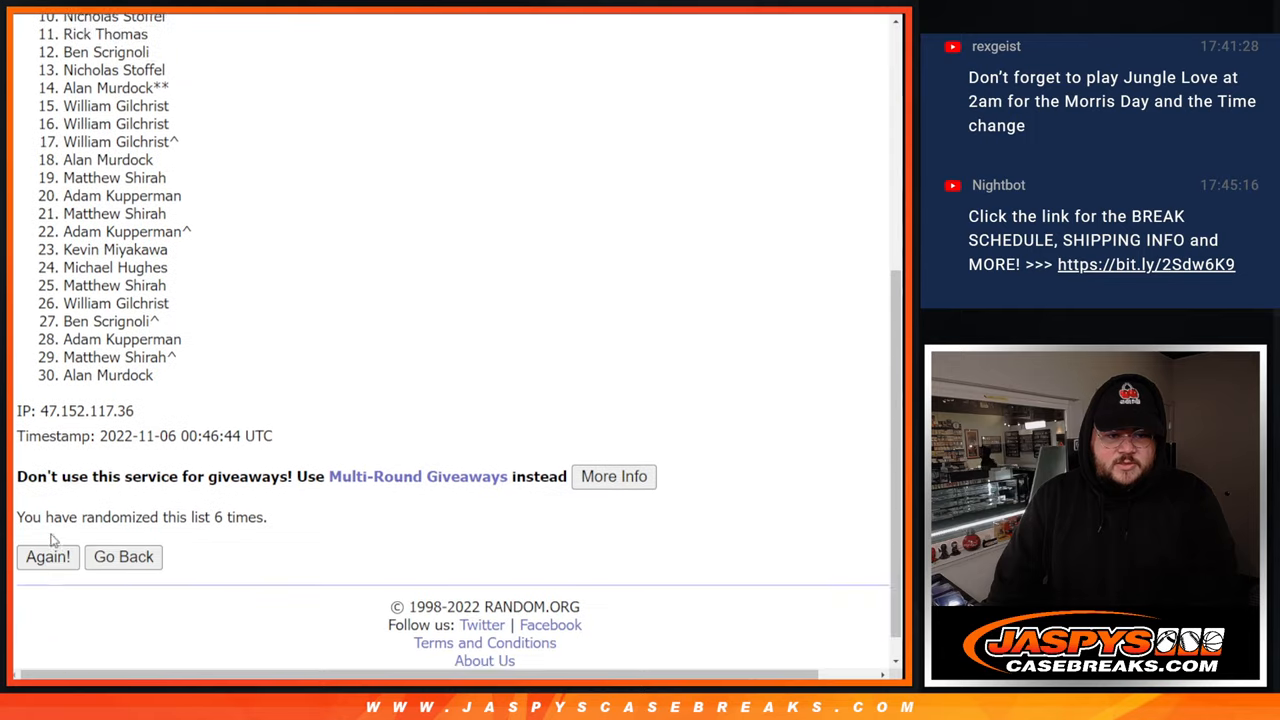
pyautogui.click(47, 557)
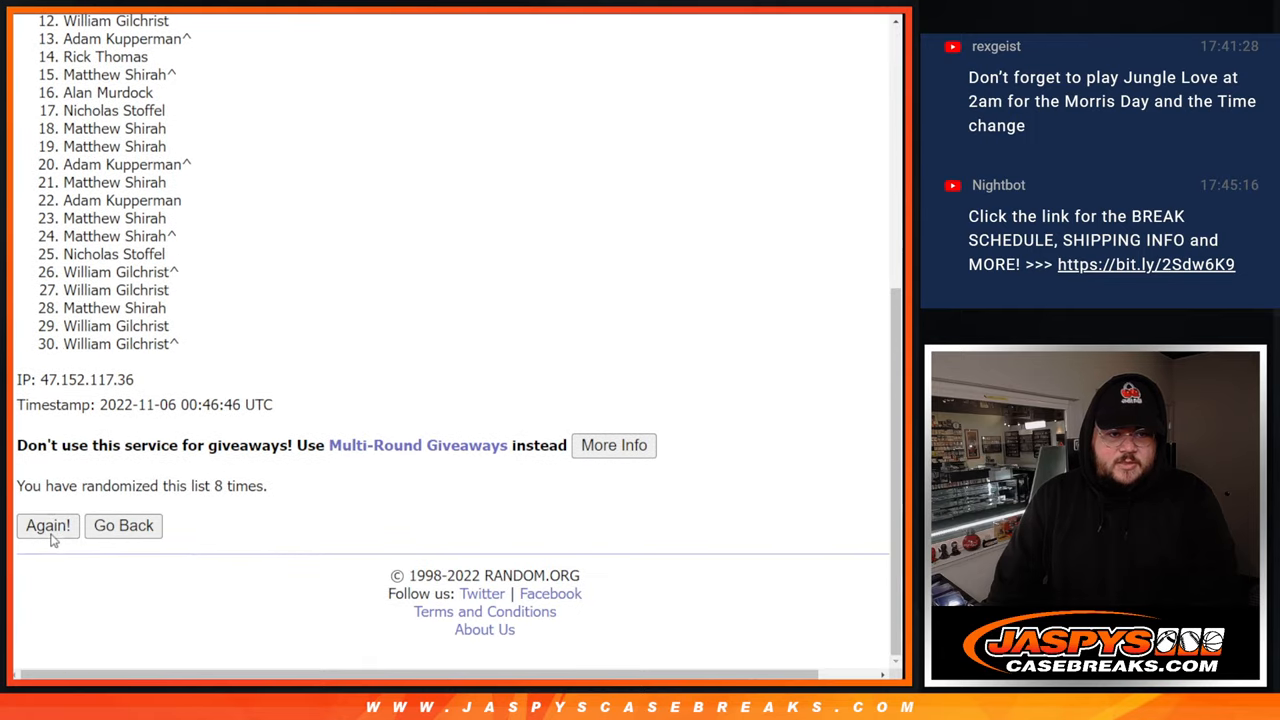
pyautogui.click(47, 525)
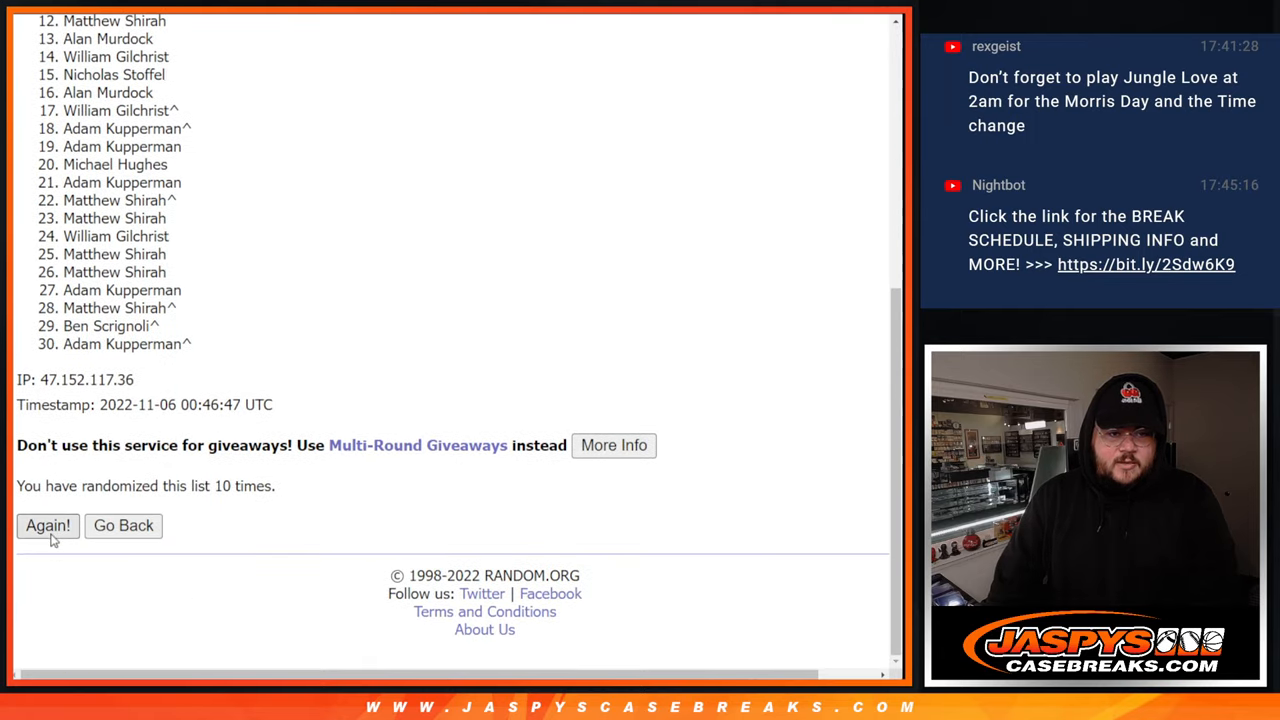
pyautogui.click(47, 525)
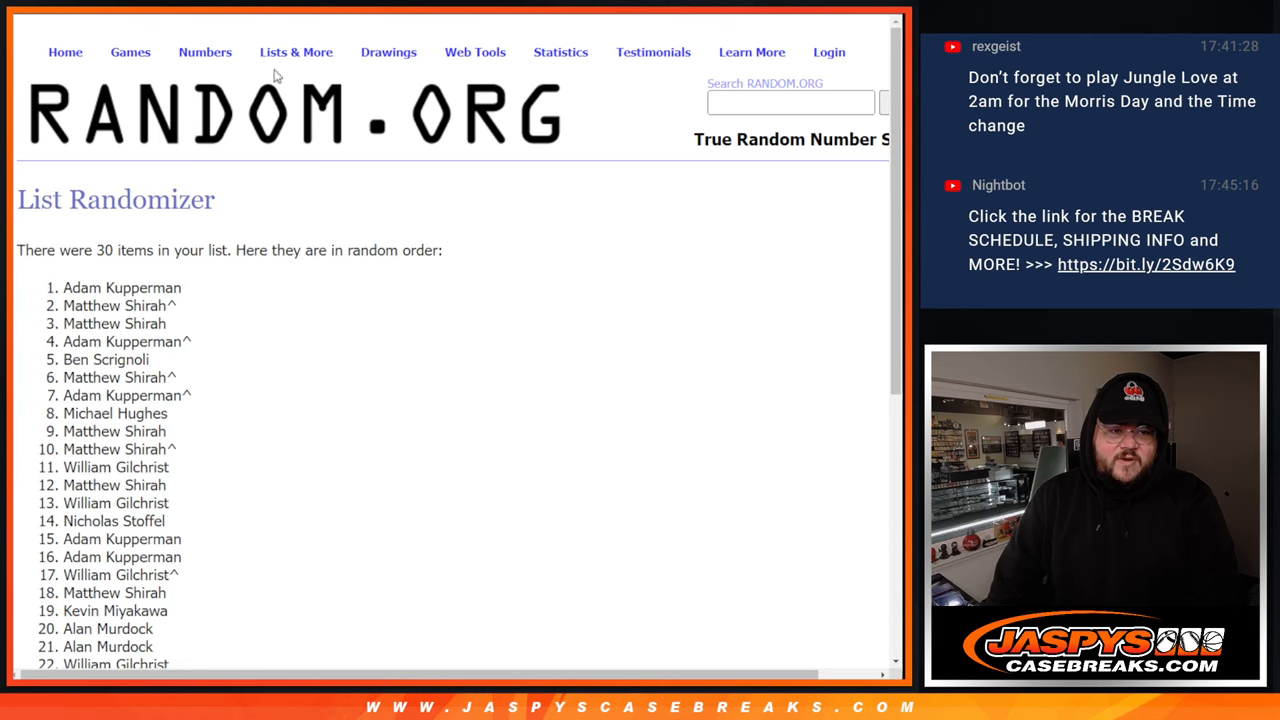
pyautogui.scroll(-3)
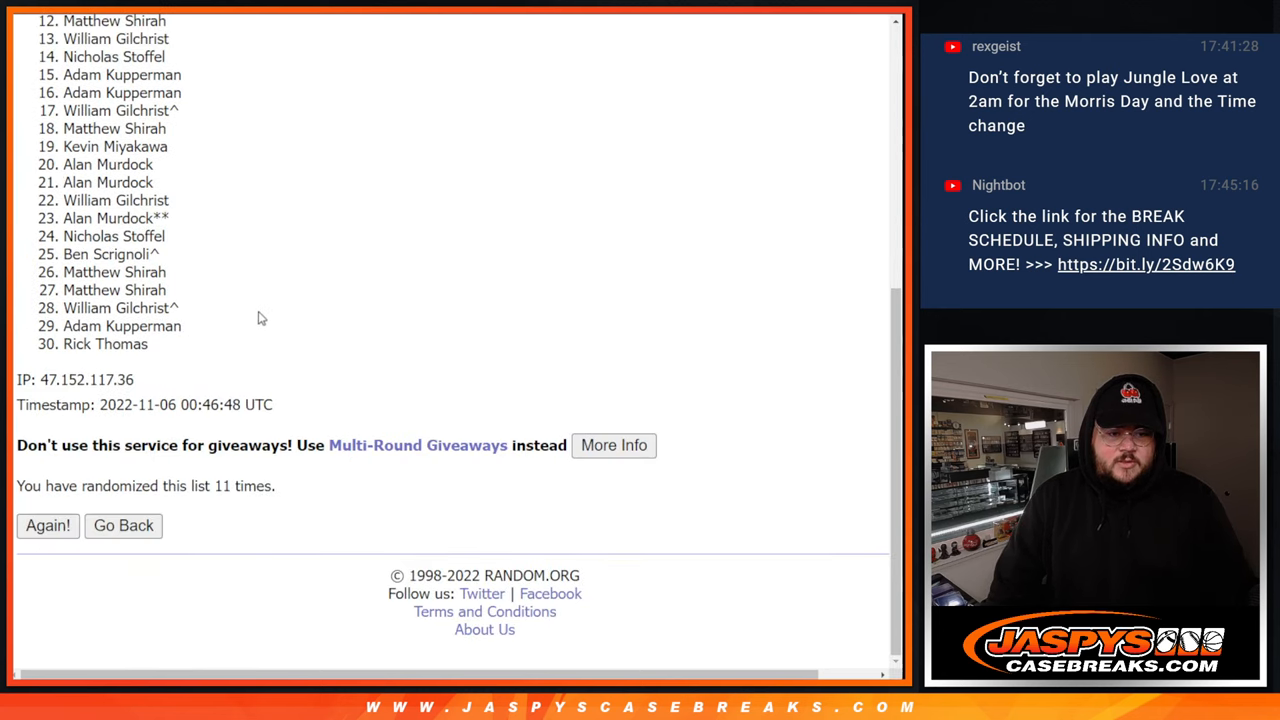
pyautogui.click(47, 525)
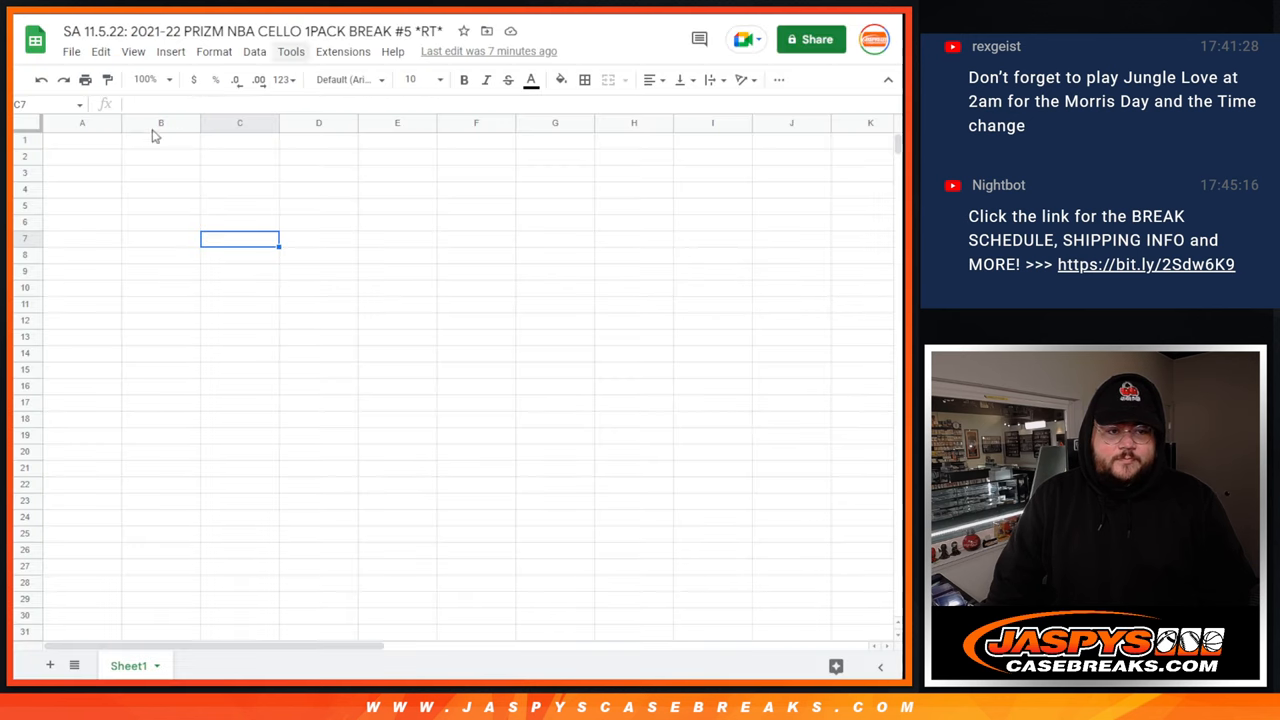
# Paste the NBA team list into the randomizer and shuffle it four times.
pyautogui.press('ctrl+v')
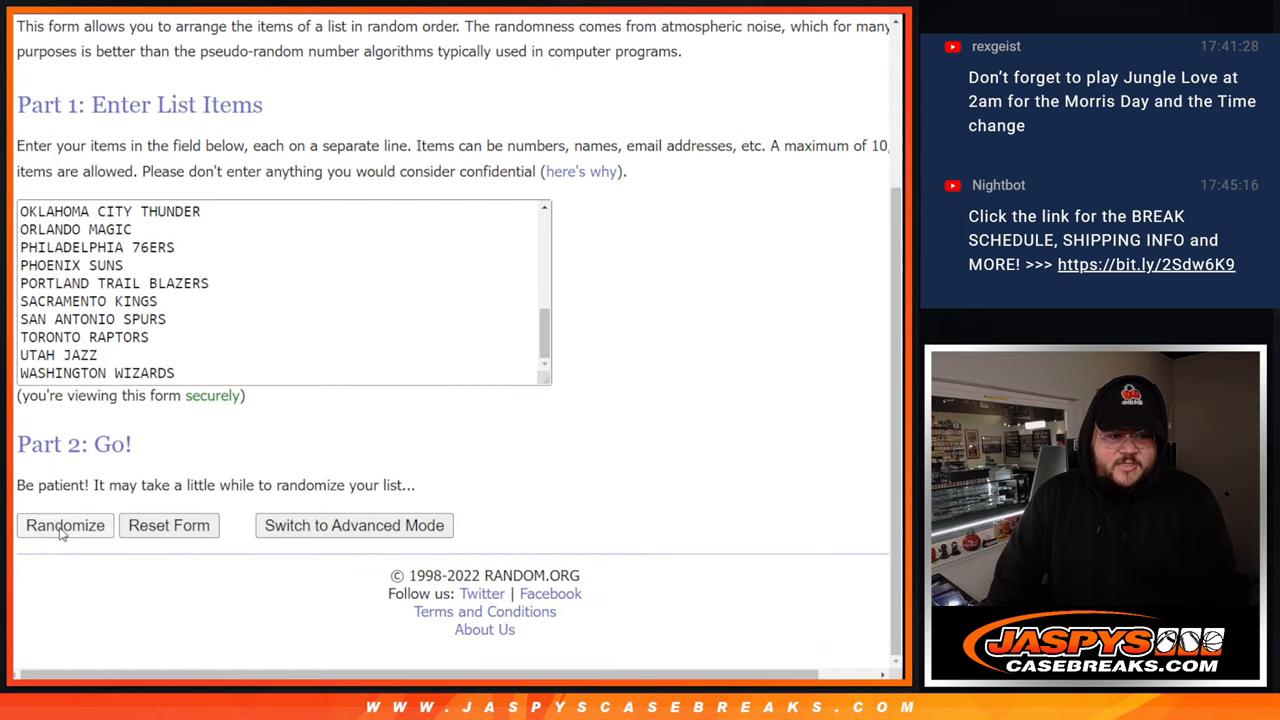
pyautogui.click(64, 525)
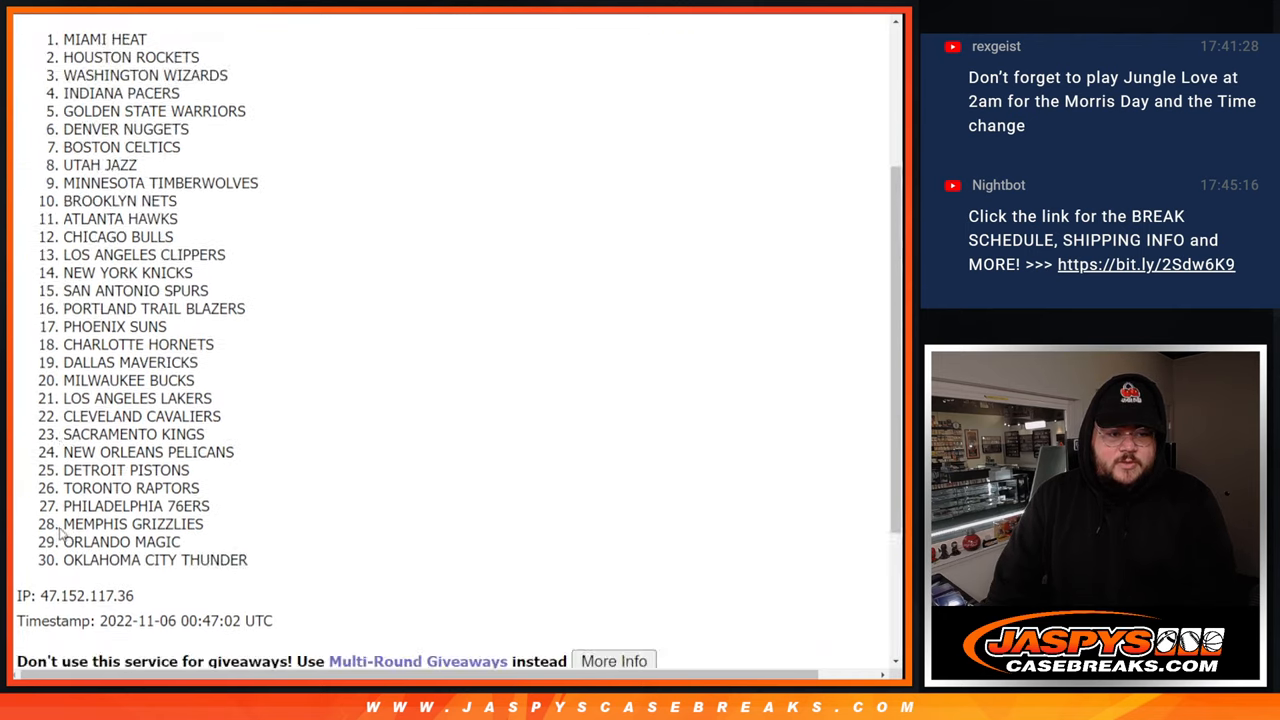
pyautogui.click(47, 525)
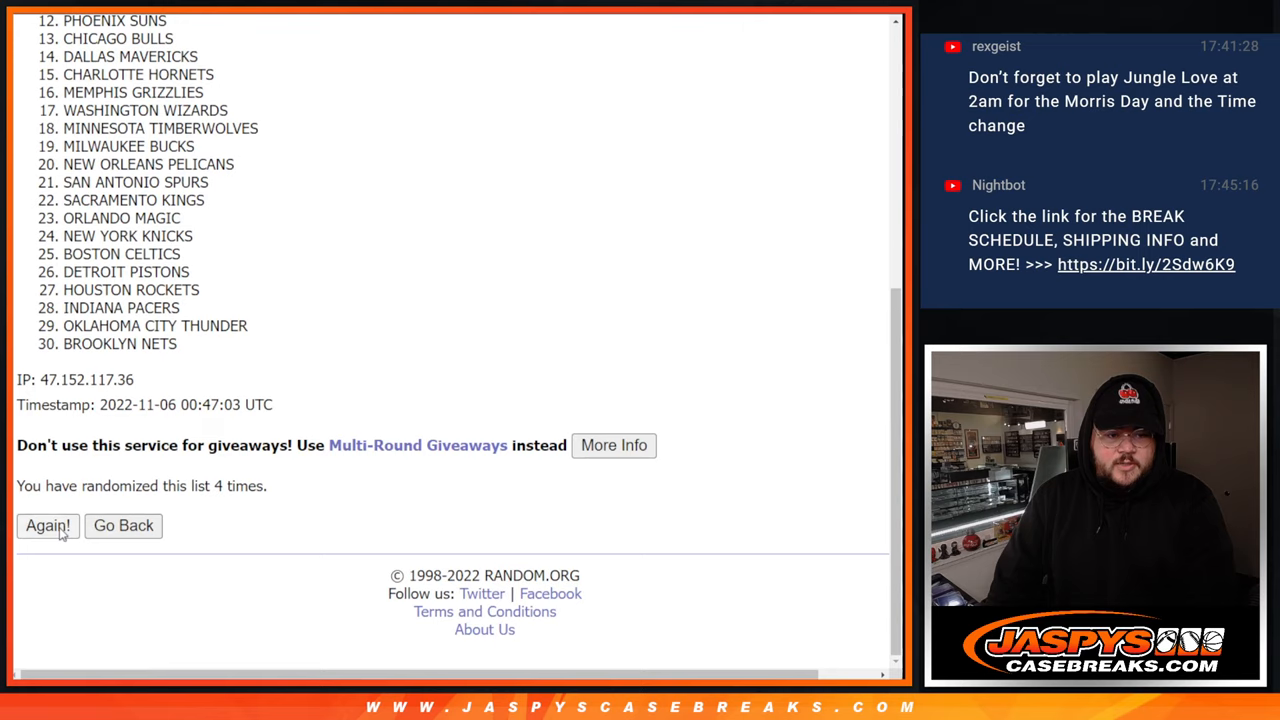
pyautogui.click(47, 525)
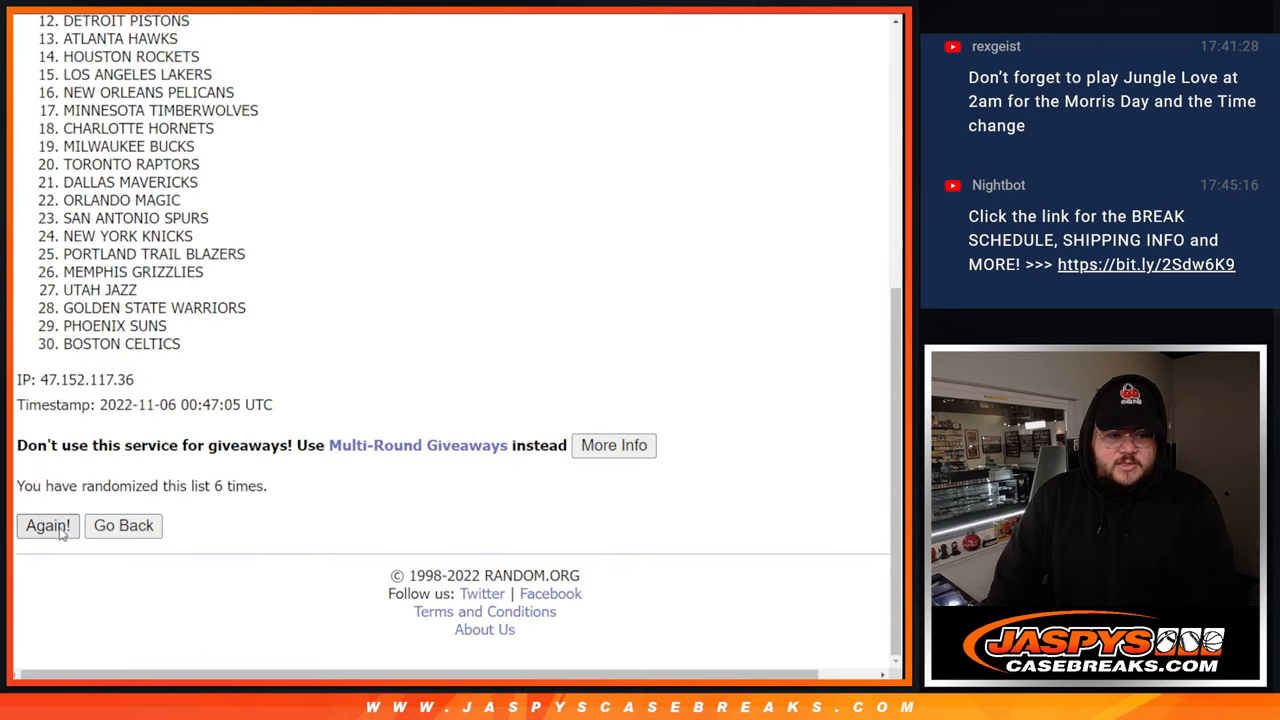
pyautogui.click(47, 525)
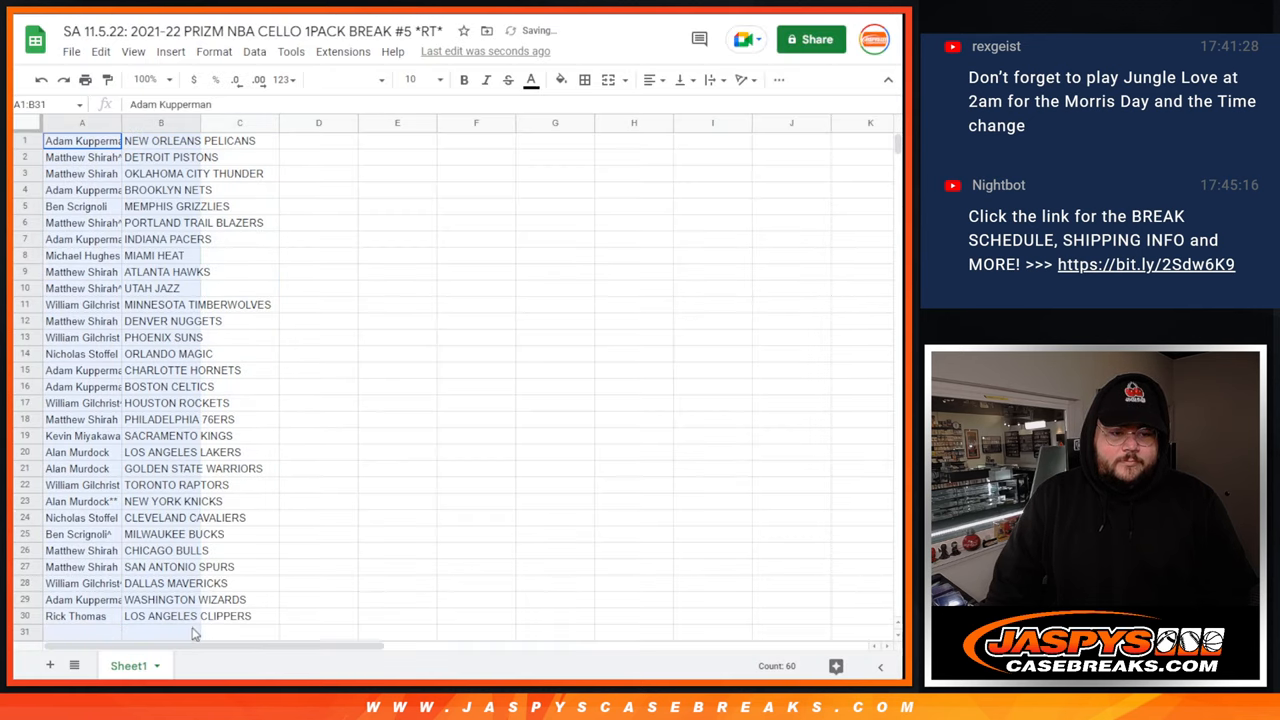
# Apply all borders to the name–team list and sort it by team.
pyautogui.click(584, 79)
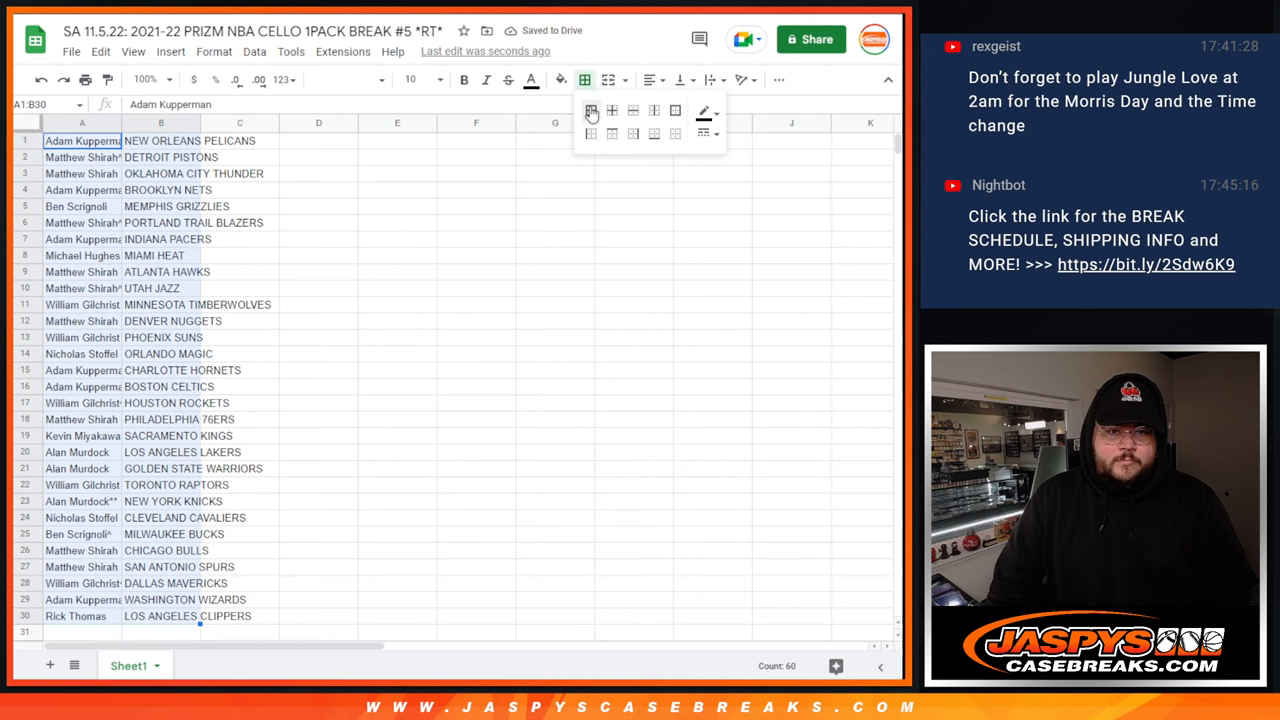
pyautogui.click(412, 79)
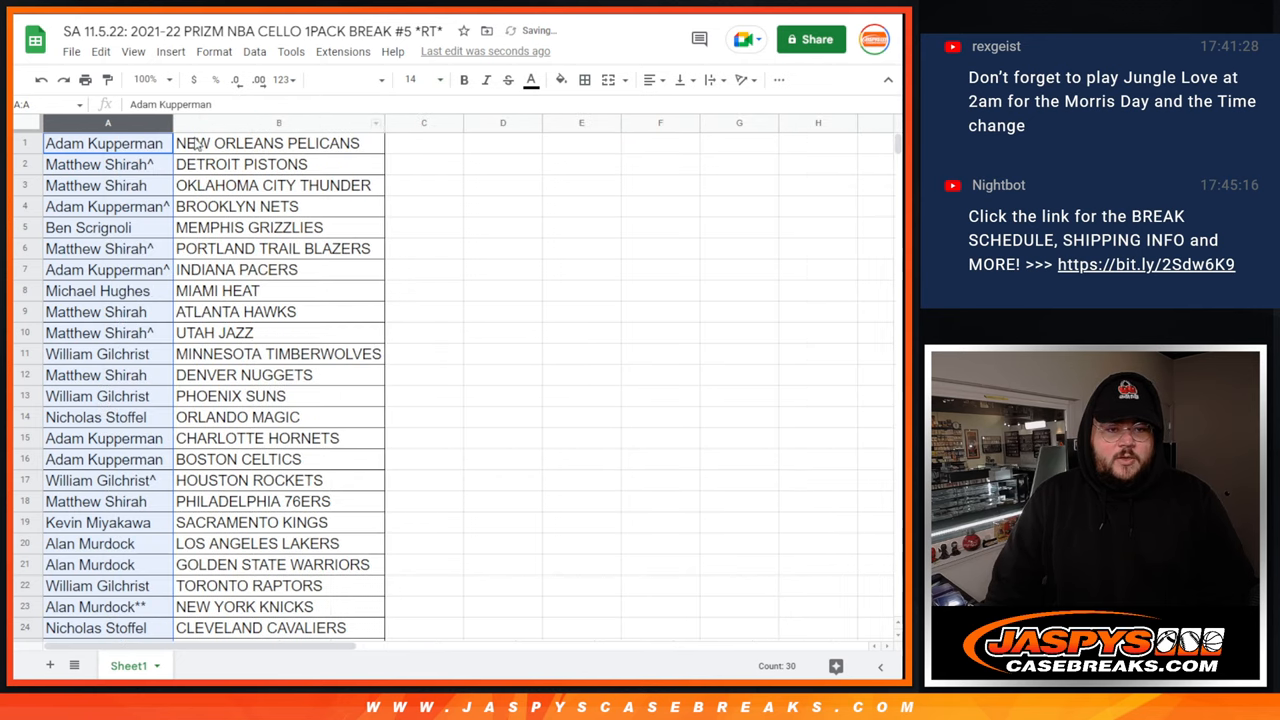
pyautogui.rightClick(278, 143)
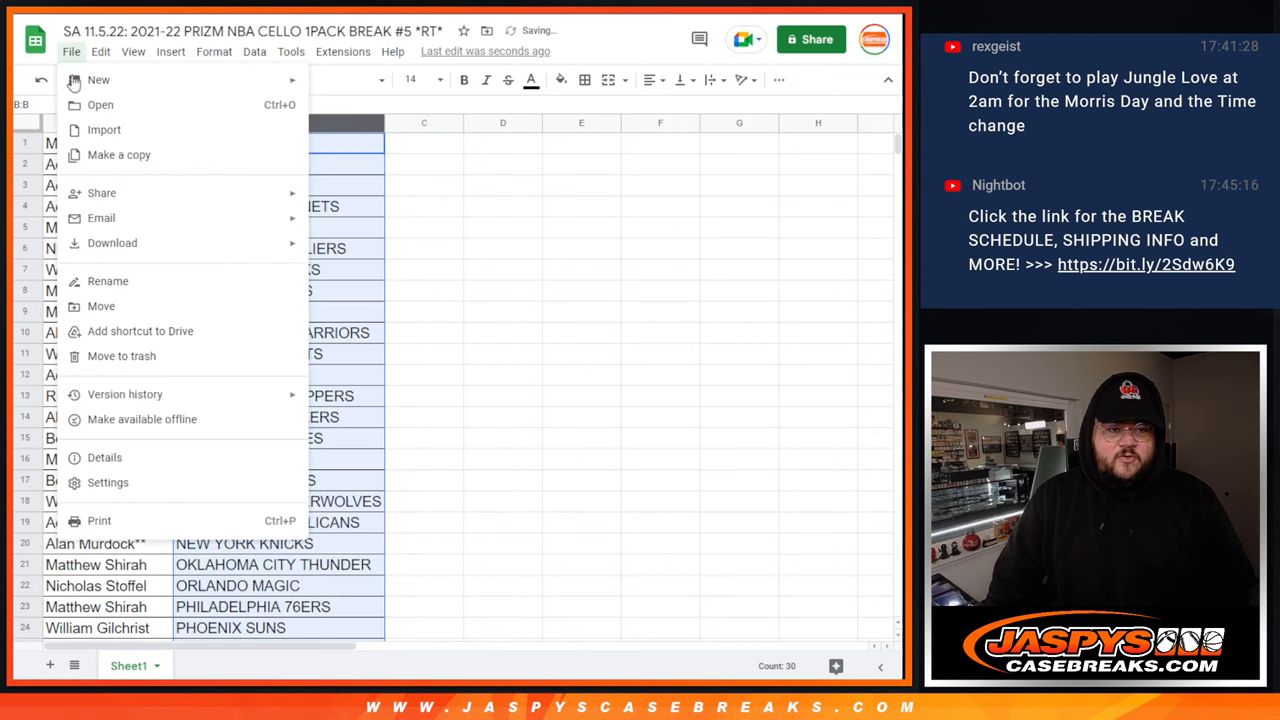
# Print the sheet with the workbook title enabled in header and footer options.
pyautogui.click(581, 248)
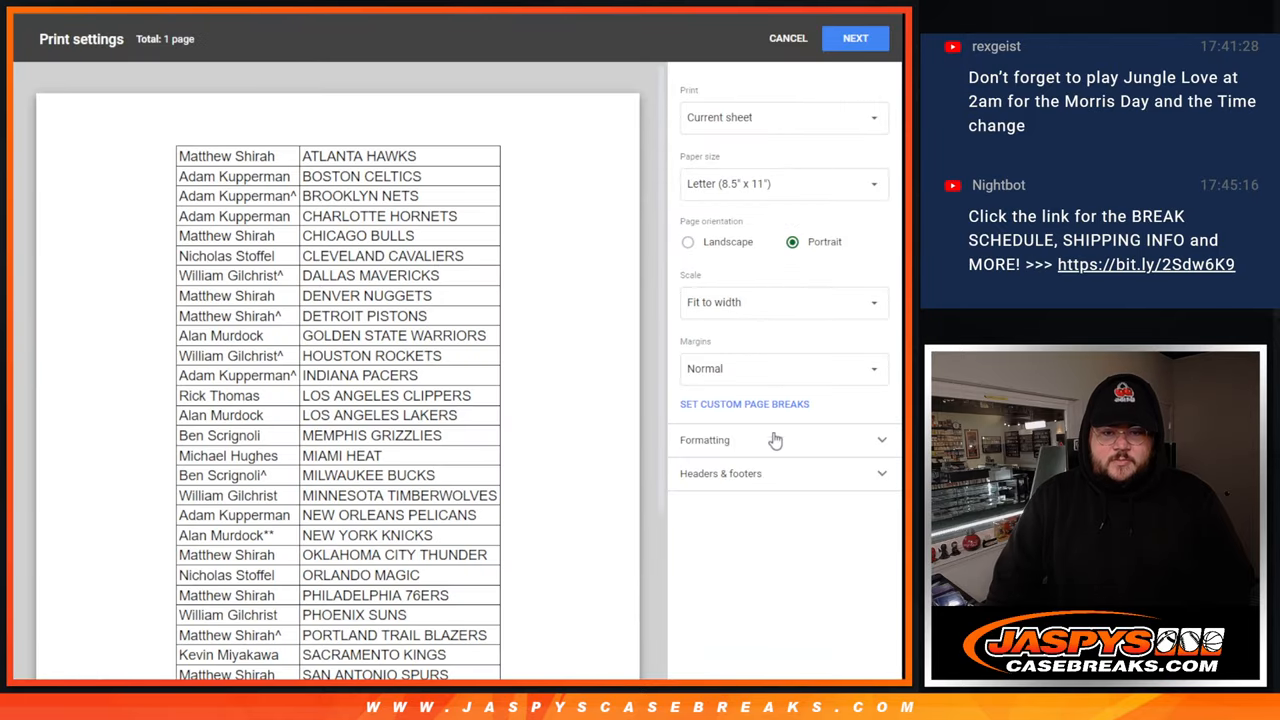
pyautogui.click(720, 473)
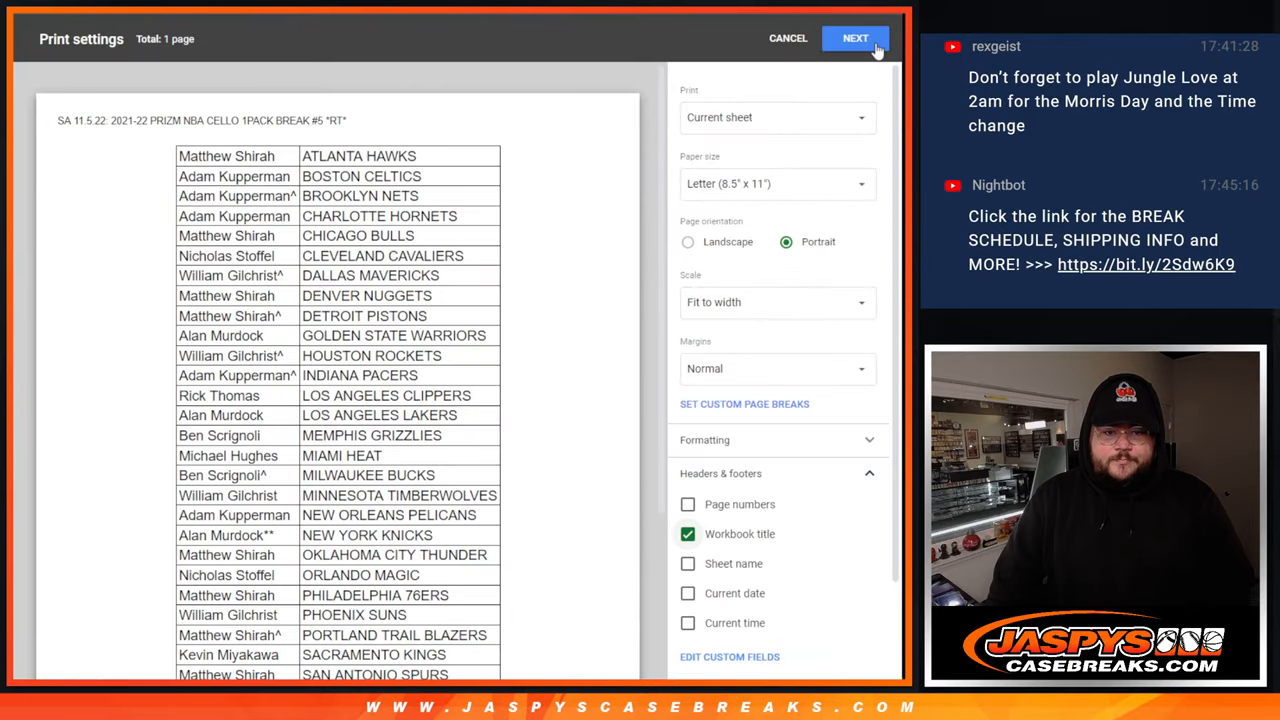
pyautogui.click(788, 38)
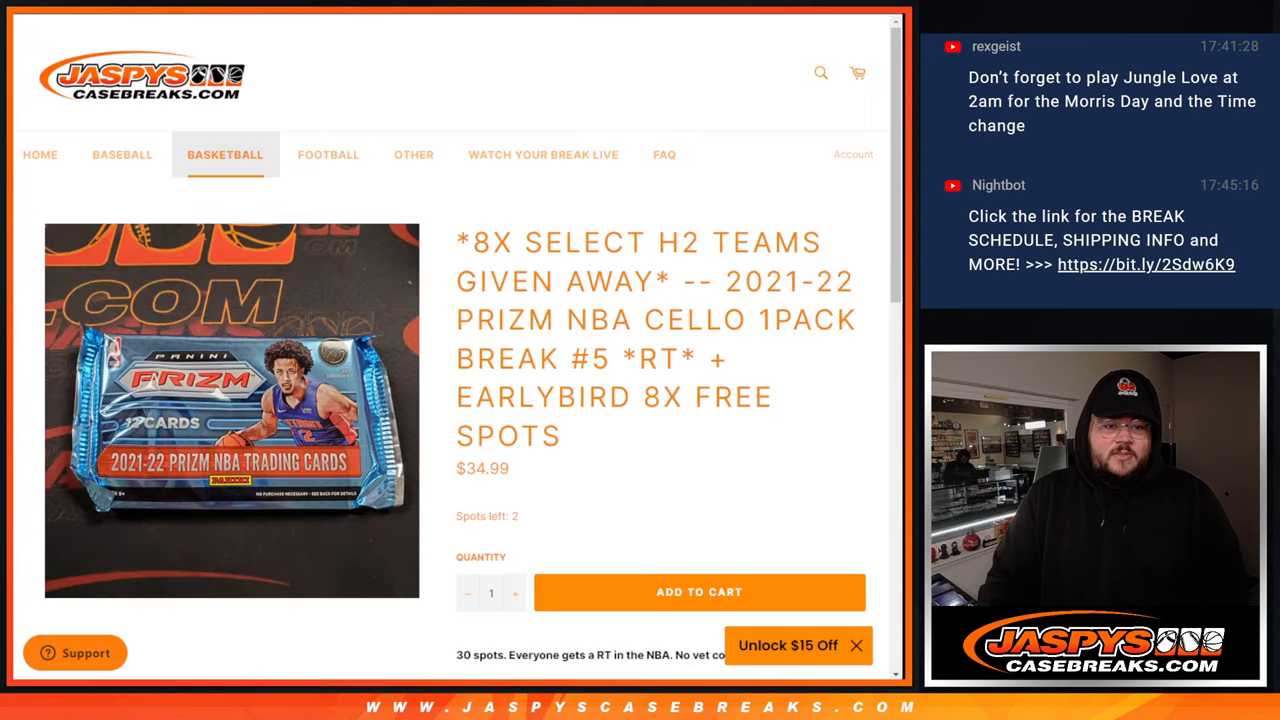
# Scroll the Prizm NBA Cello break description announcing eight giveaway teams.
pyautogui.scroll(-3)
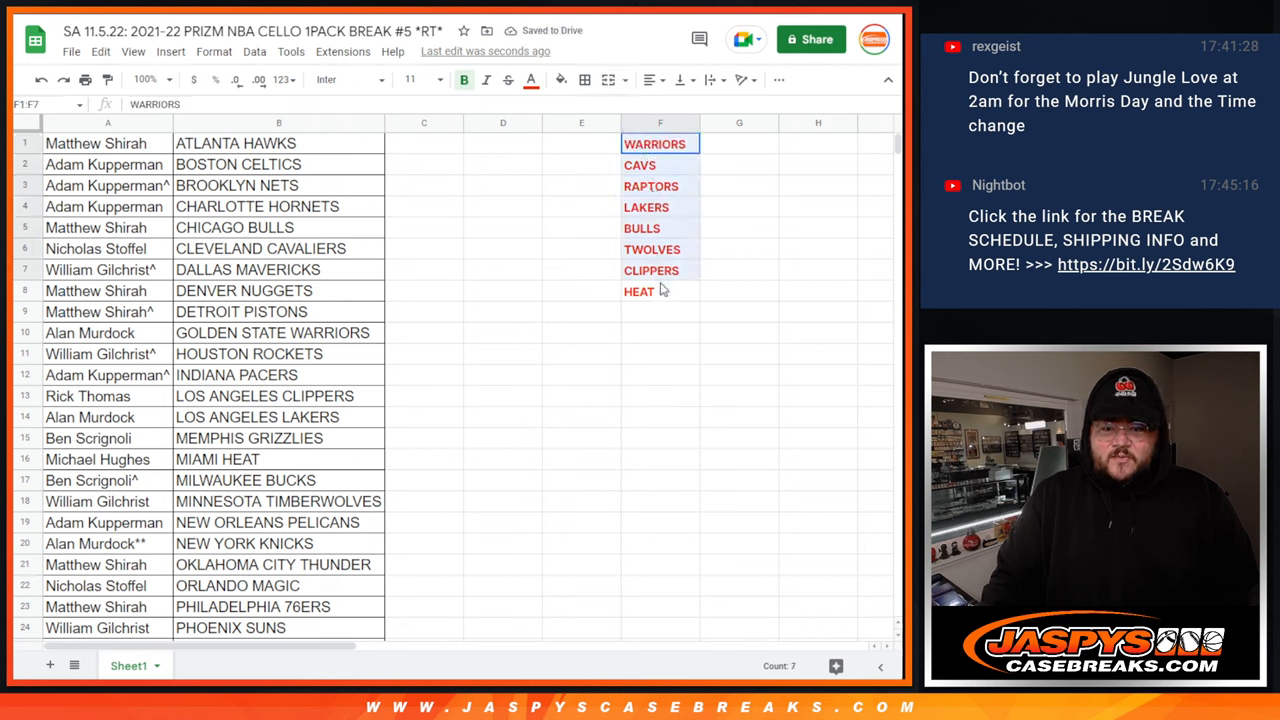
# Enter WARRIORS, CAVS, RAPTORS, LAKERS, BULLS, TWOLVES, CLIPPERS, HEAT in bold red in F1:F8.
pyautogui.click(639, 291)
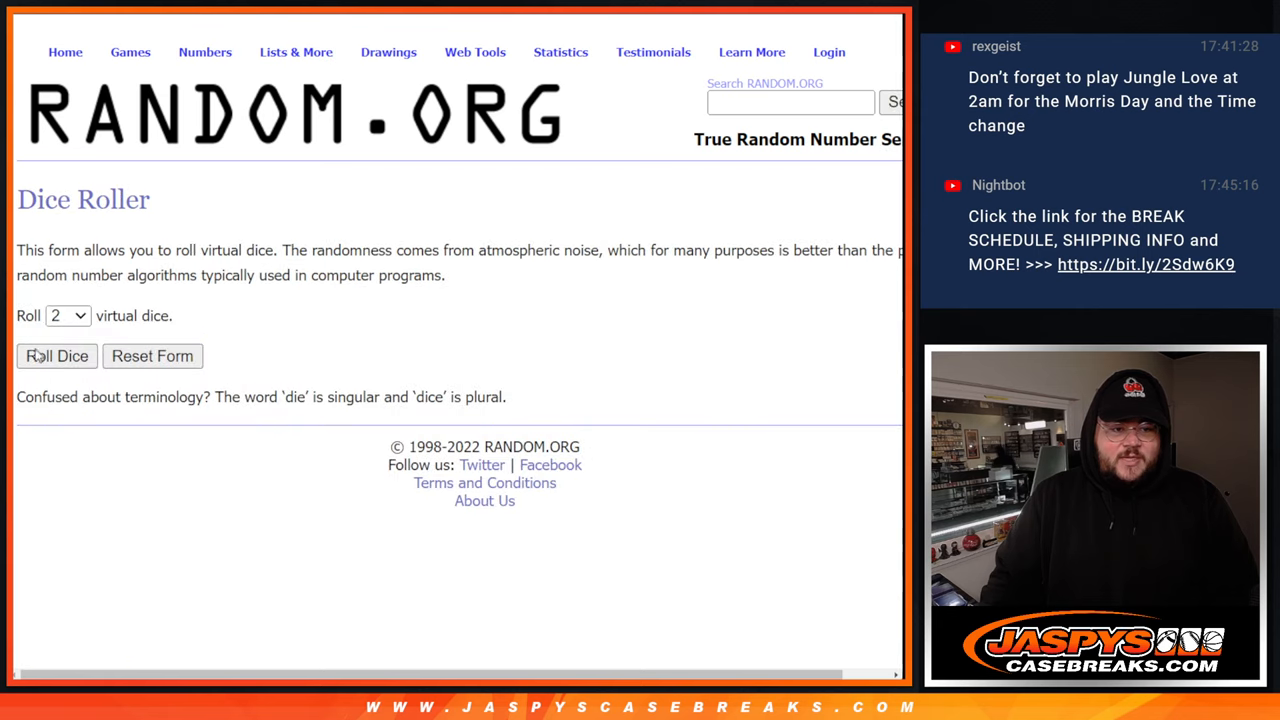
# Roll two virtual dice, then randomize the 30 participant names.
pyautogui.click(56, 356)
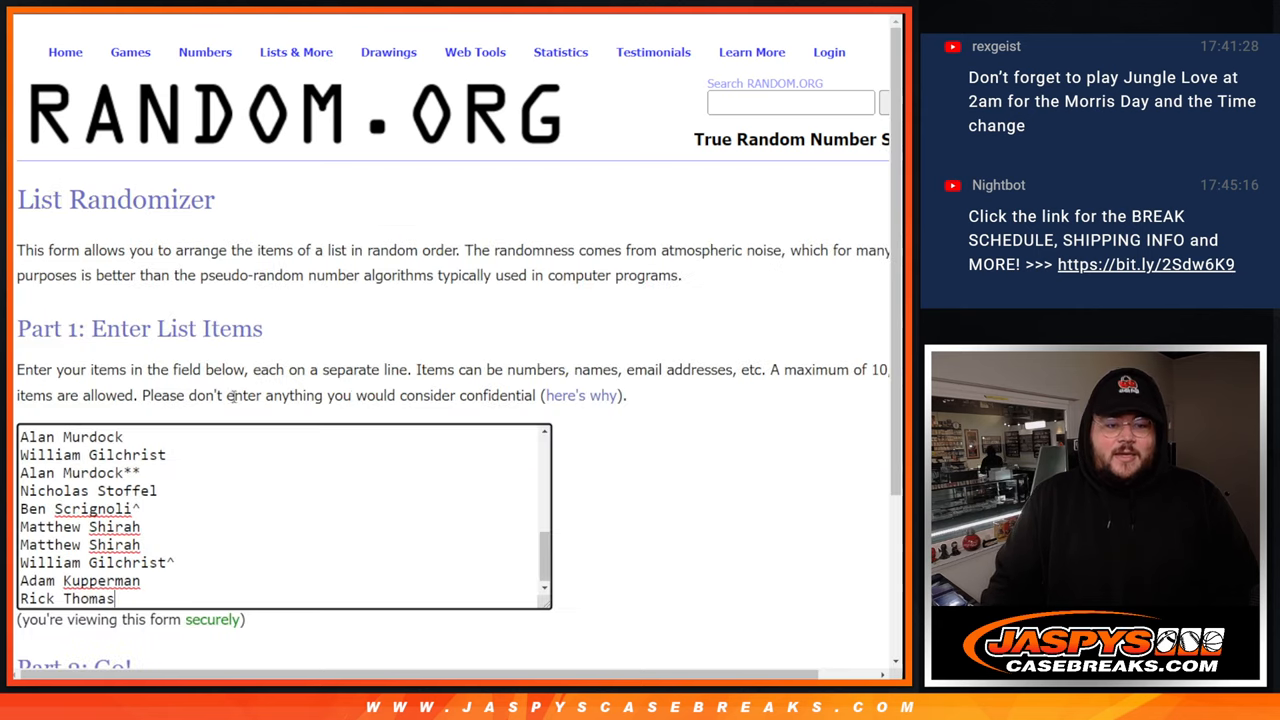
pyautogui.scroll(-3)
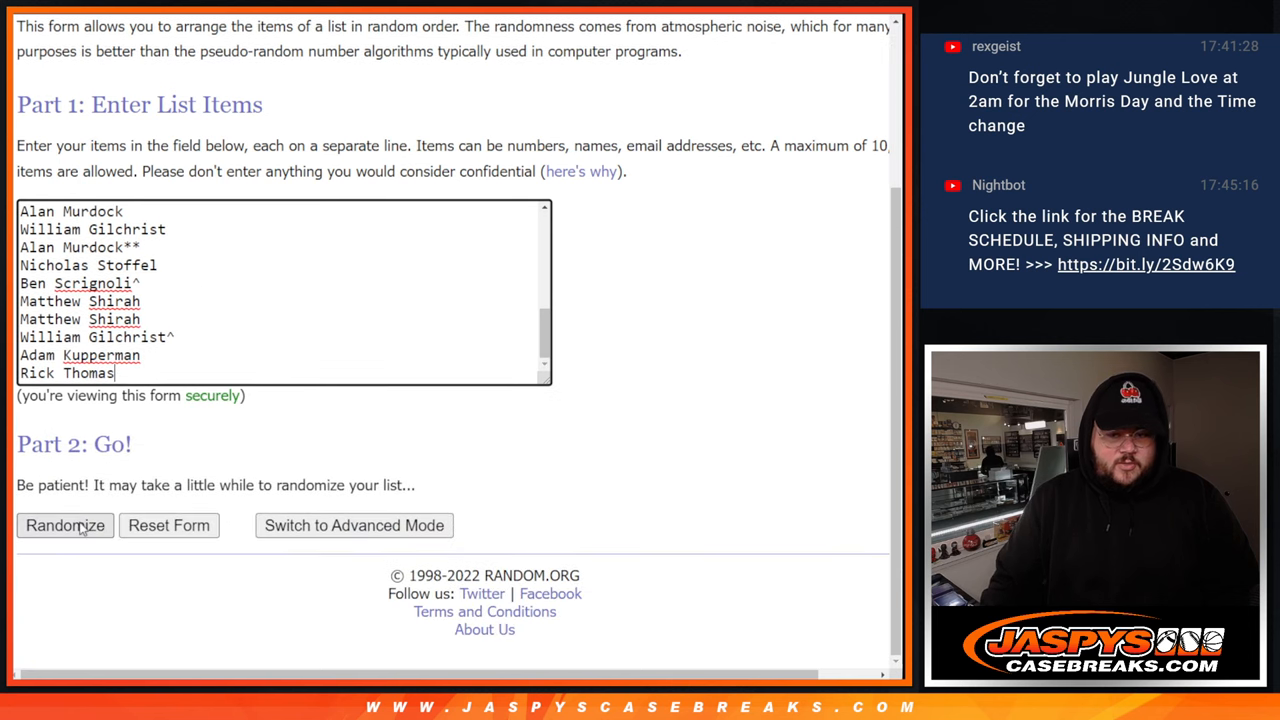
pyautogui.click(64, 525)
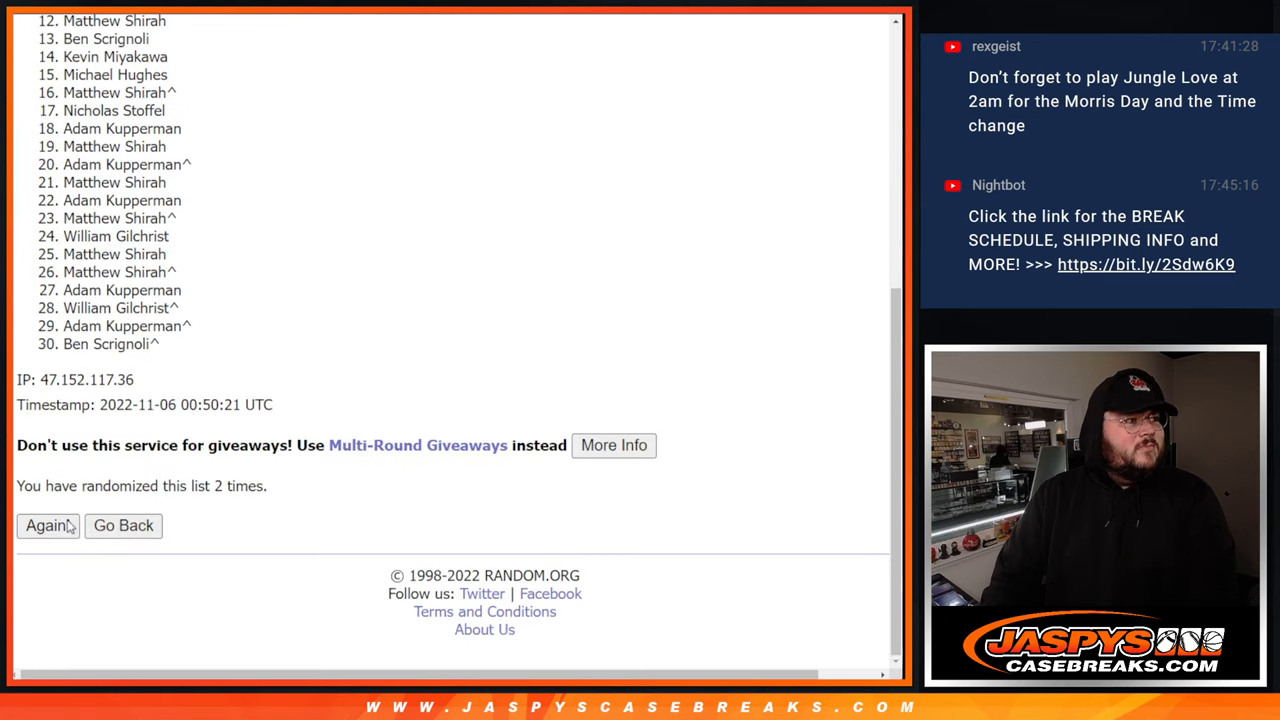
# Re-randomize the name list repeatedly and scroll through the final shuffled order.
pyautogui.click(47, 525)
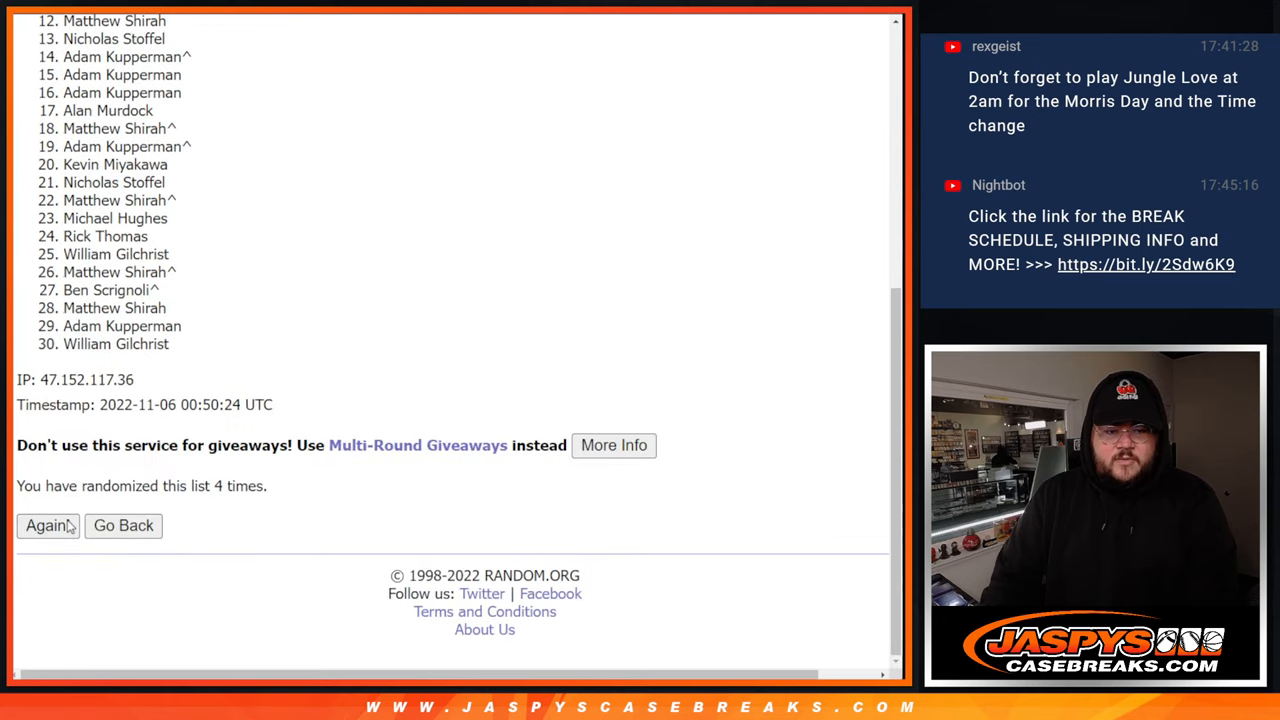
pyautogui.click(47, 525)
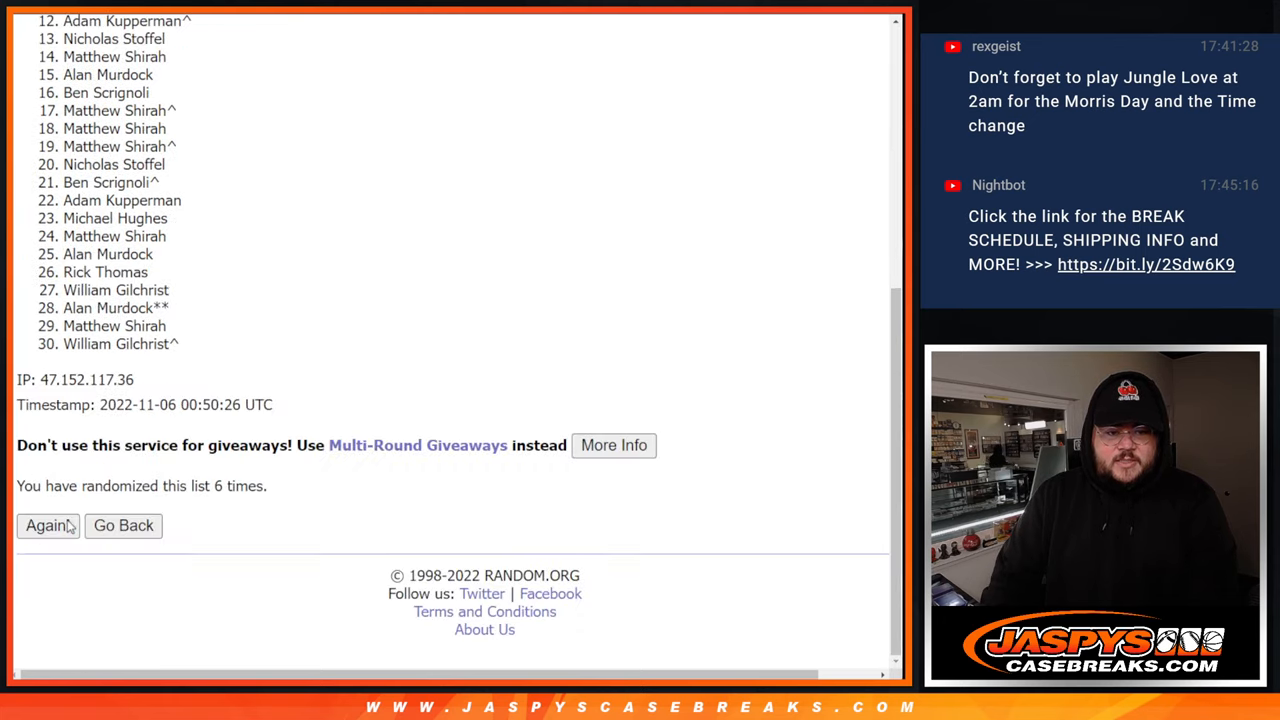
pyautogui.click(47, 525)
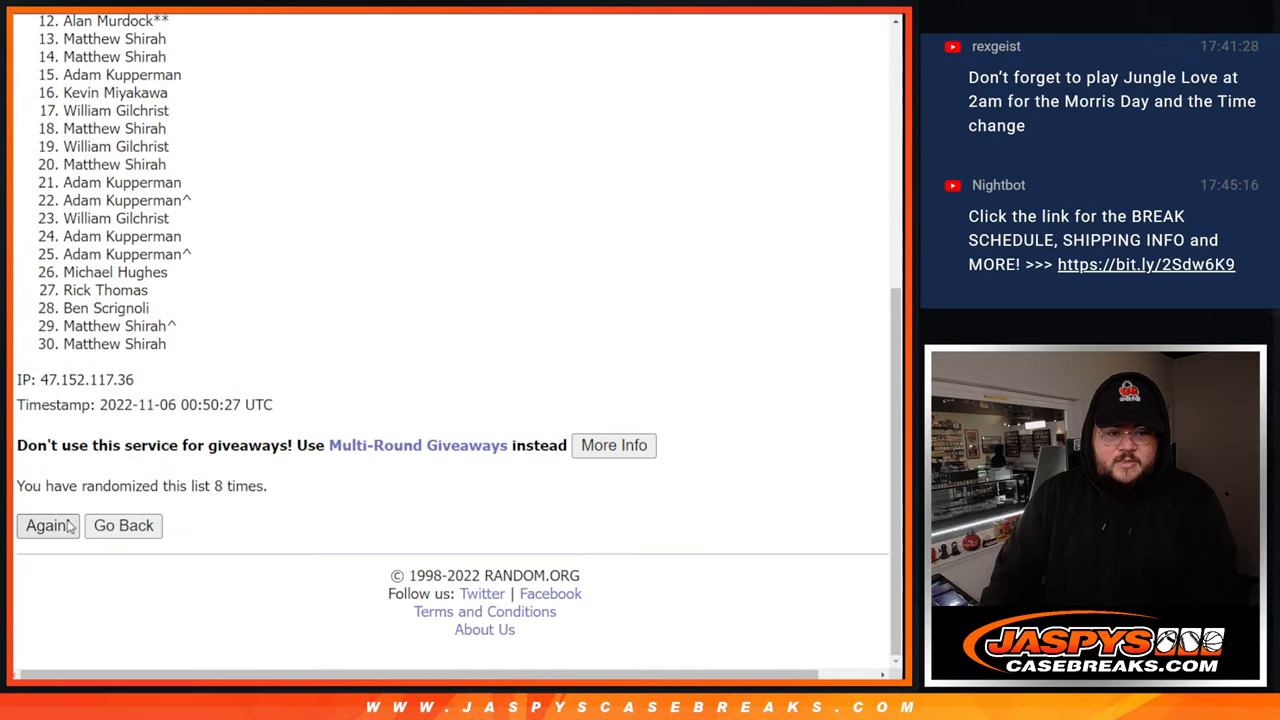
pyautogui.click(47, 525)
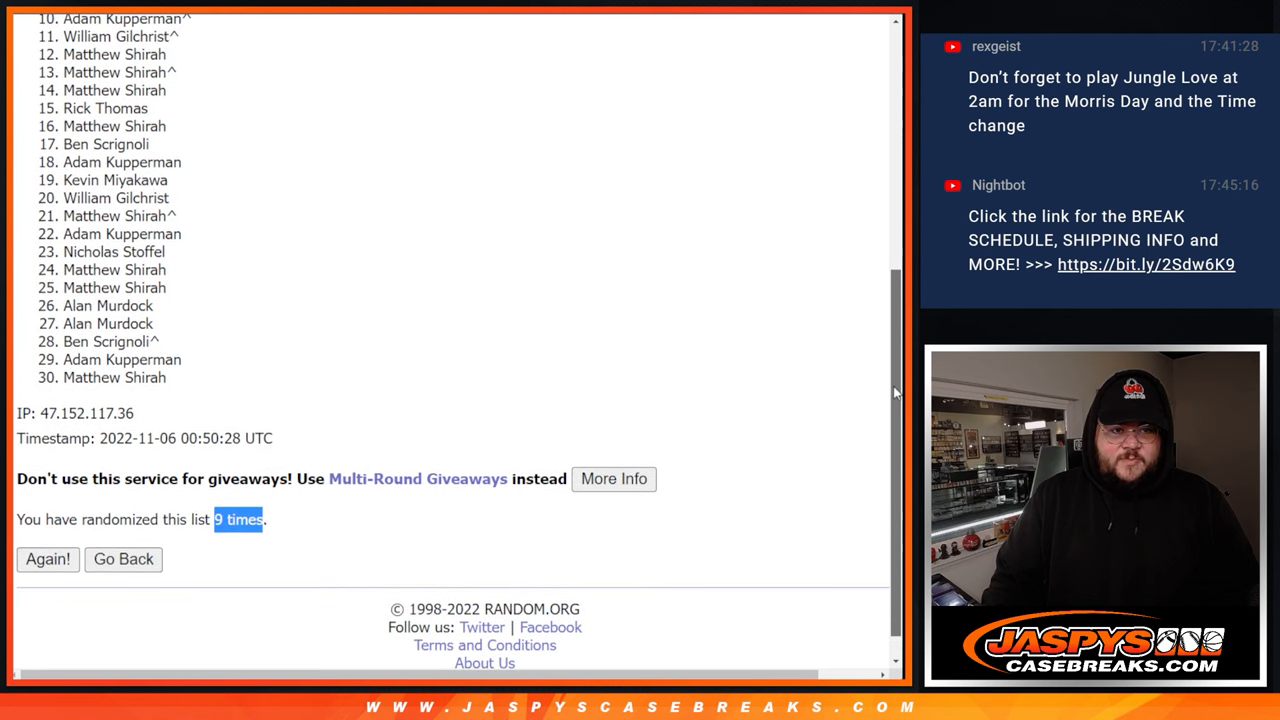
pyautogui.scroll(-3)
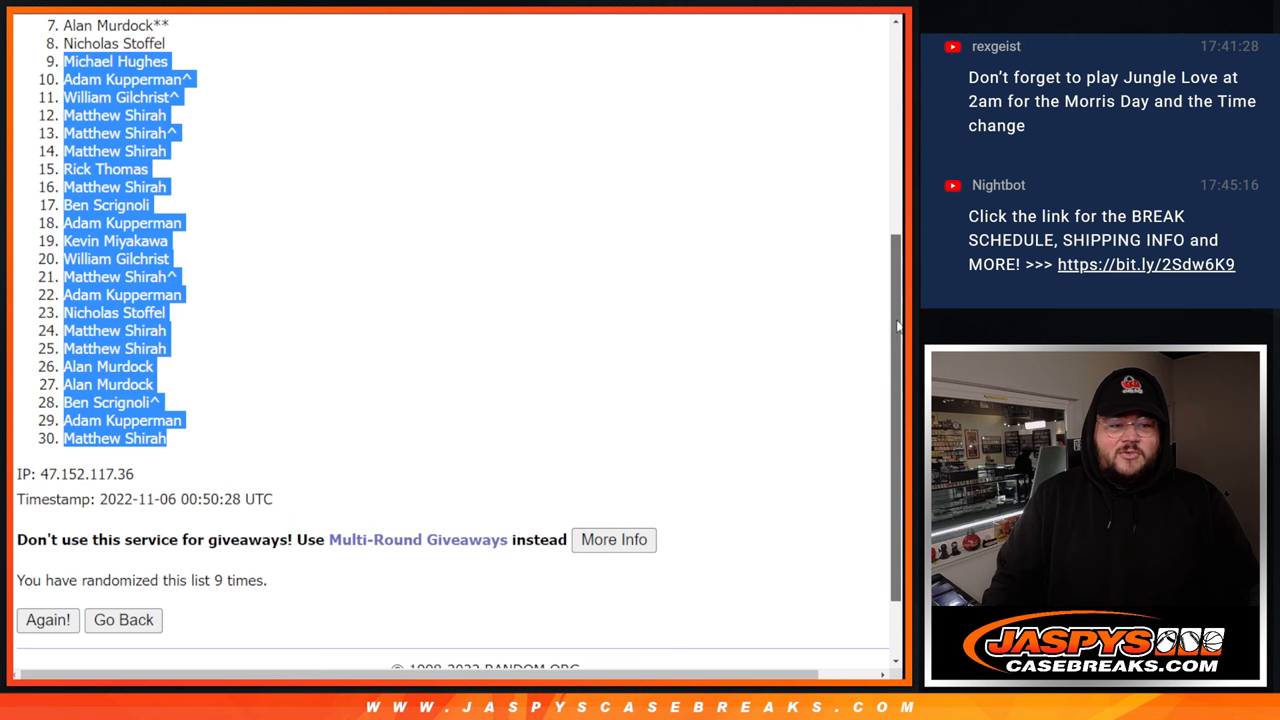
pyautogui.scroll(-3)
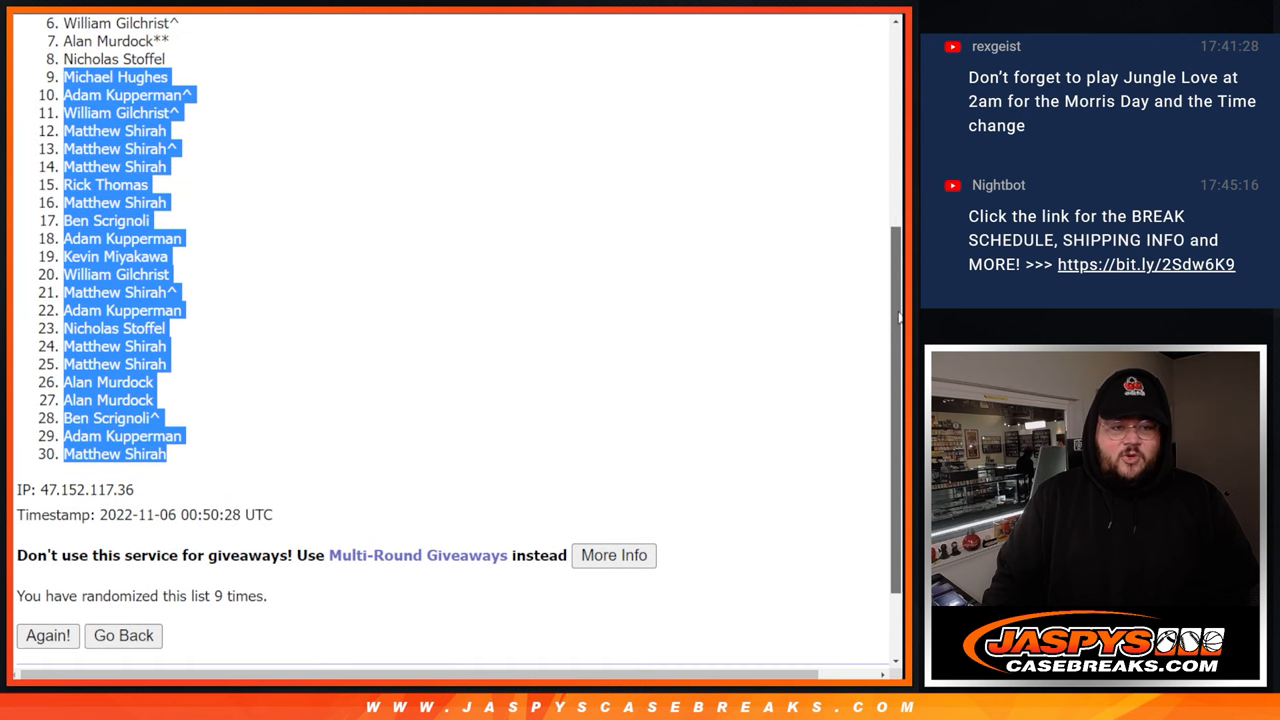
pyautogui.scroll(3)
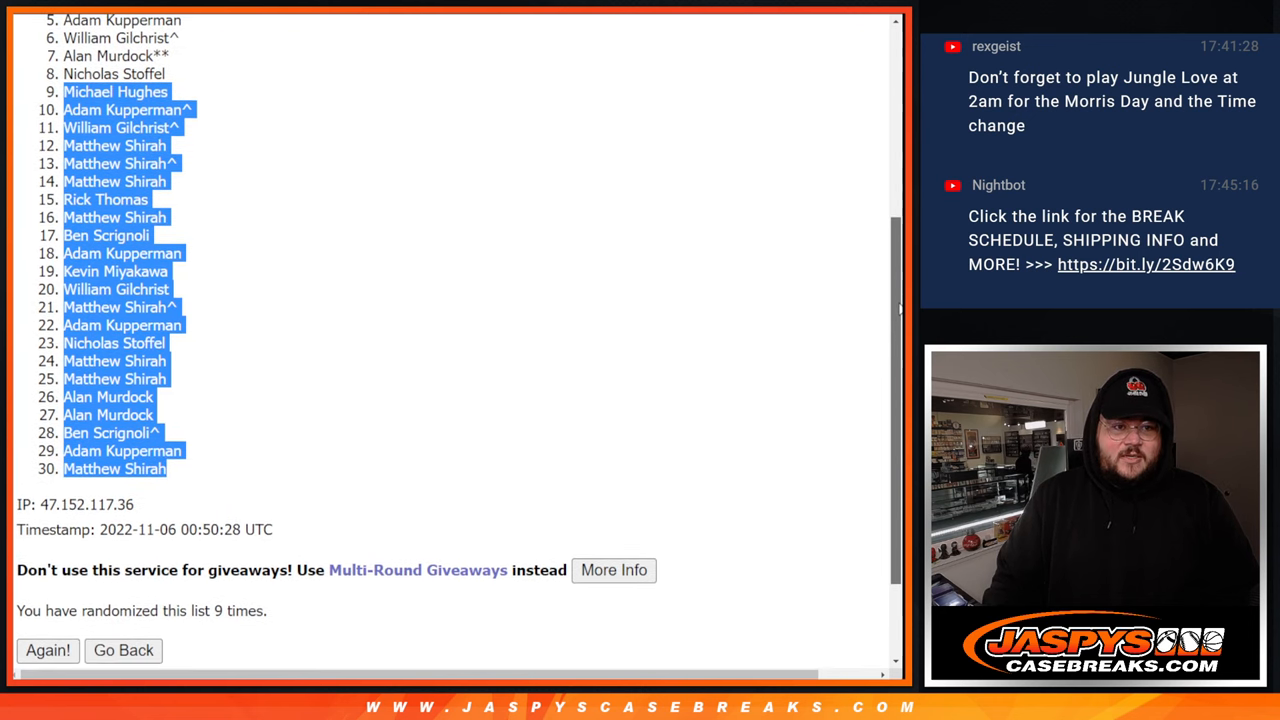
pyautogui.scroll(-3)
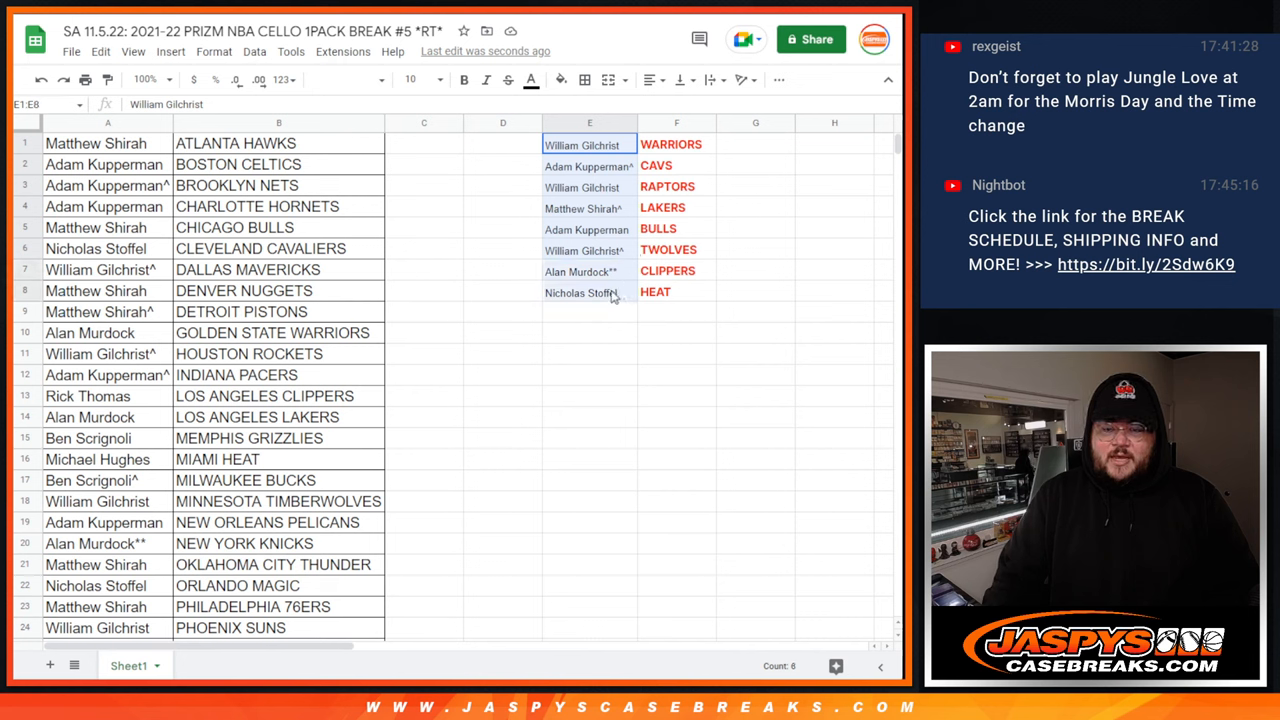
# Select the eight entrant-and-team pairings in E1:F8, Warriors through Heat.
pyautogui.moveTo(589, 144); pyautogui.dragTo(677, 291)
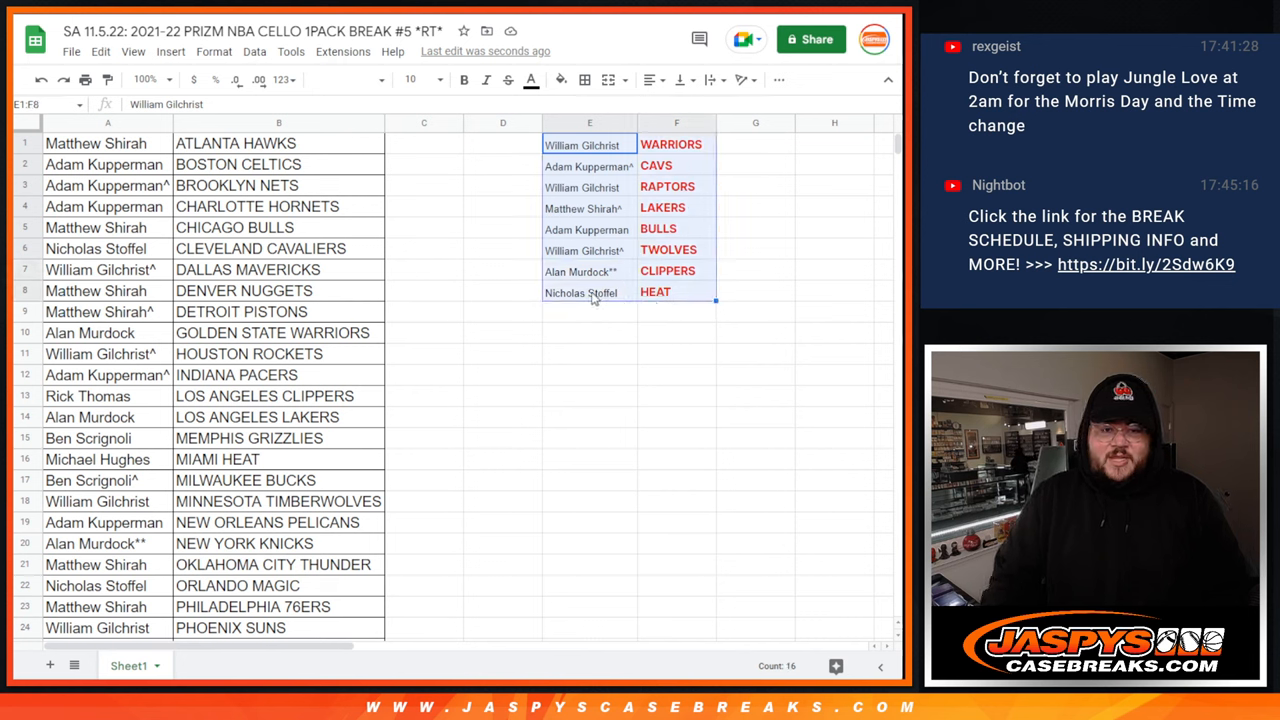